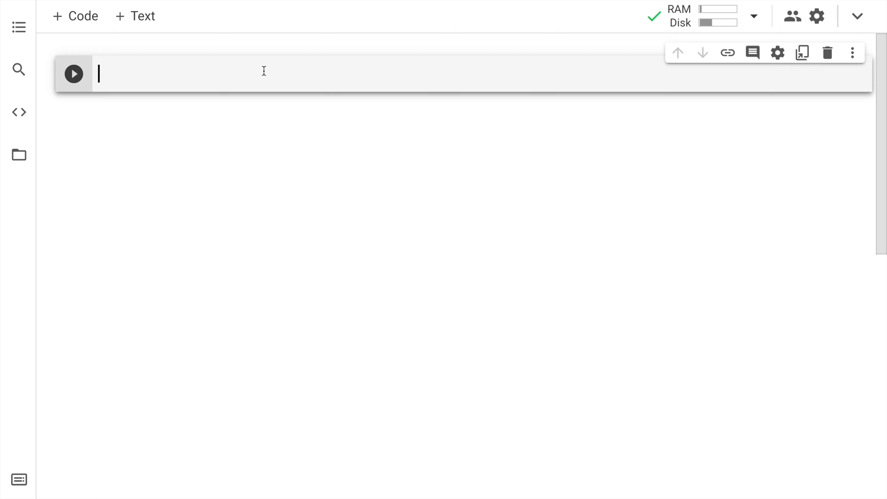
mouse_move(624, 86)
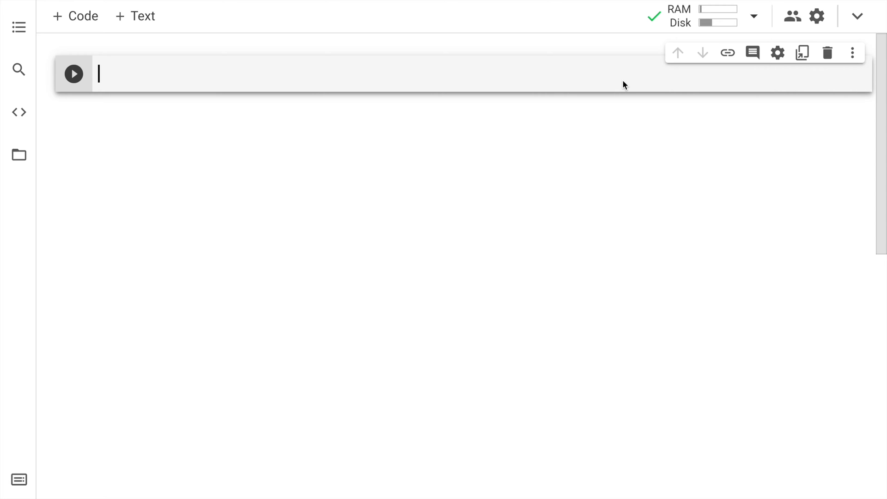
mouse_move(618, 78)
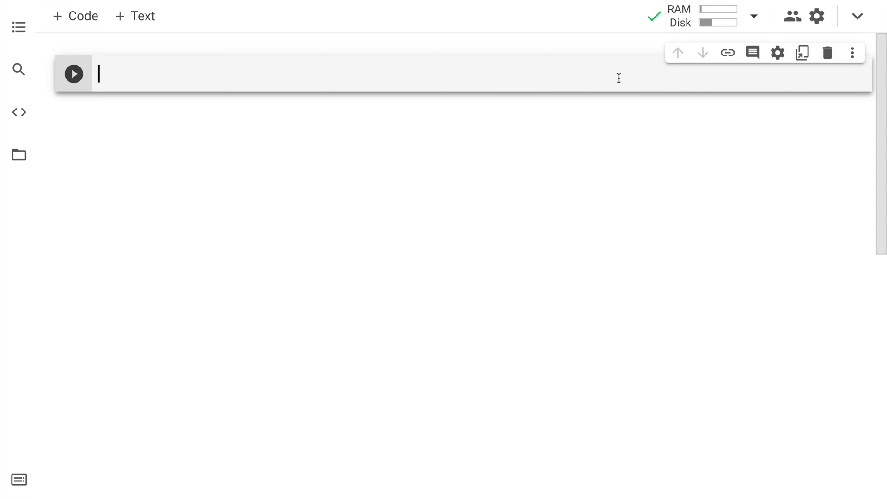
type("!git clone https://github.com/mindee/doctr.git")
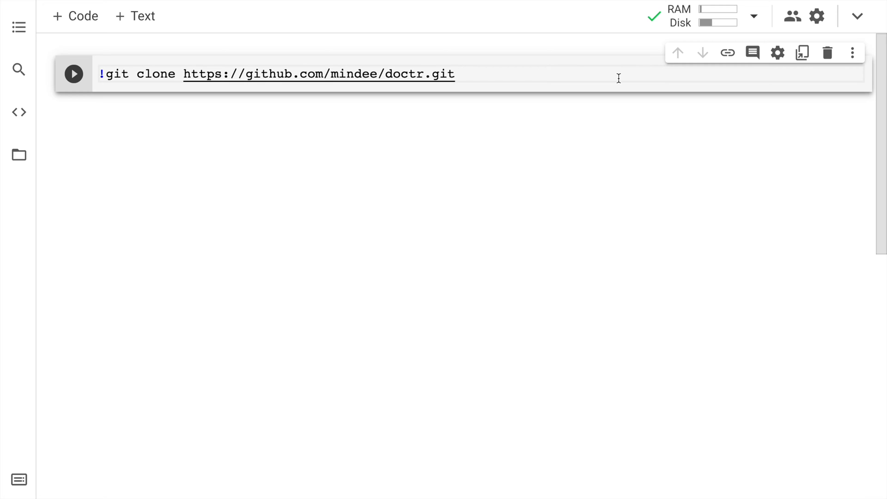
left_click(73, 74)
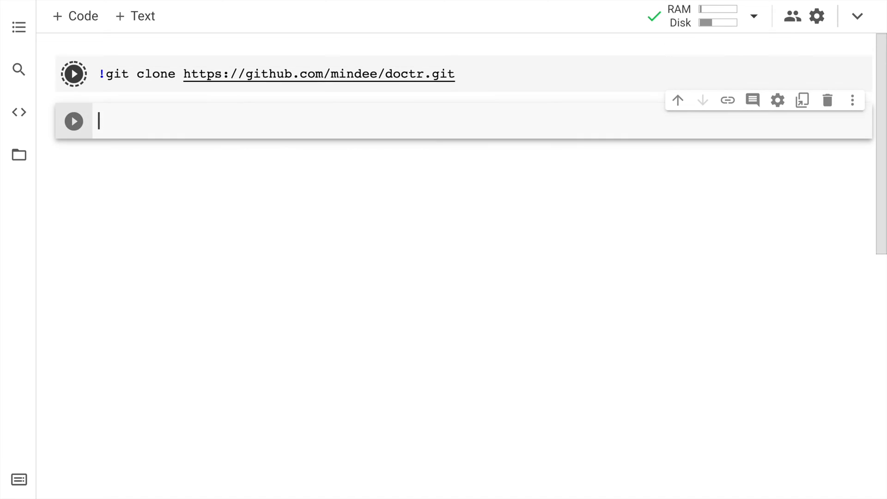
left_click(73, 74)
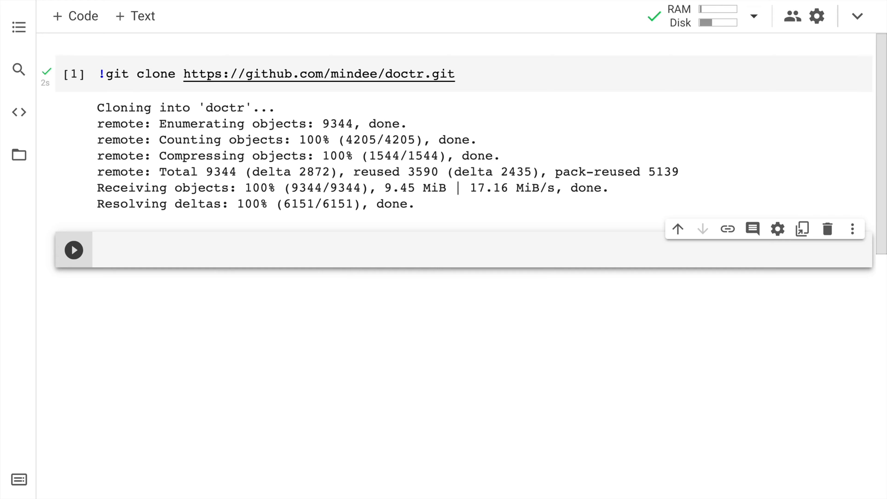
mouse_move(760, 260)
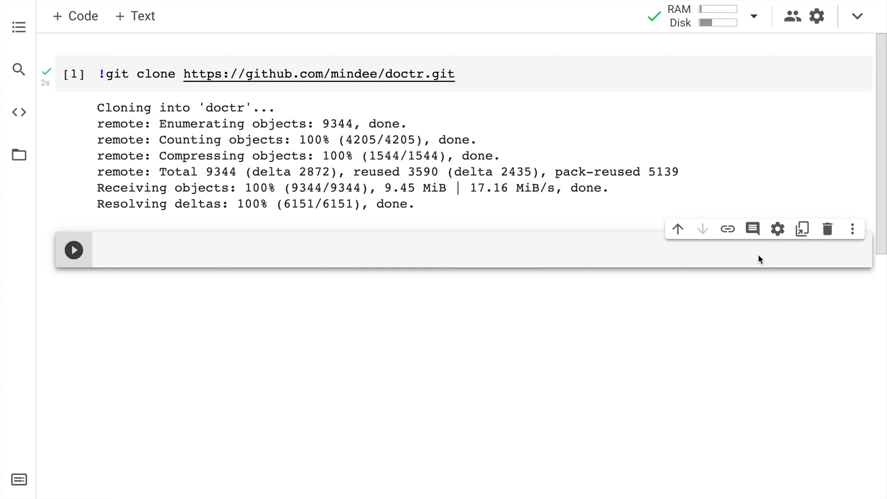
mouse_move(746, 254)
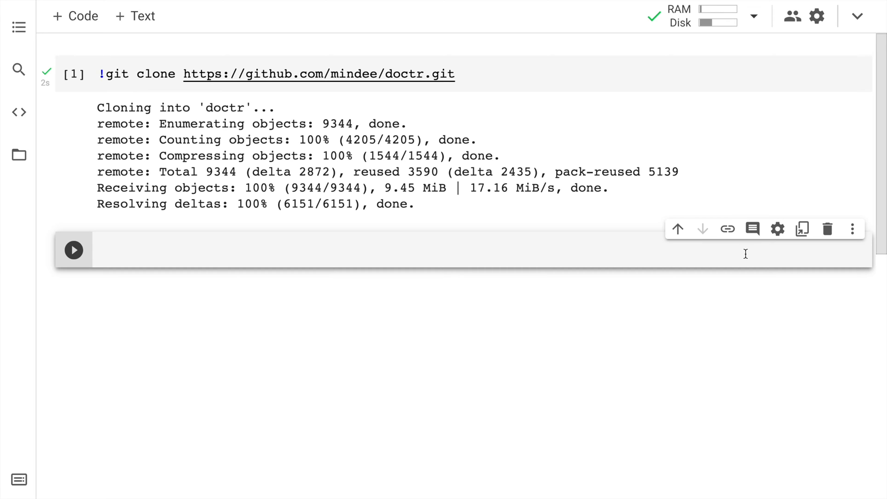
Install tensorflow-addons by running !pip install -q tensorflow-addons
type("!pip install -q tensorflow-addons")
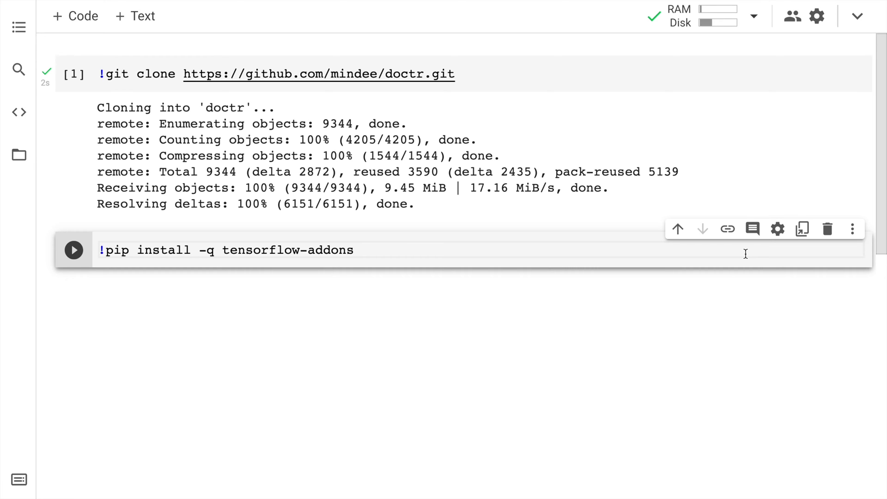
left_click(73, 250)
type("!pip install -qe doctr/.")
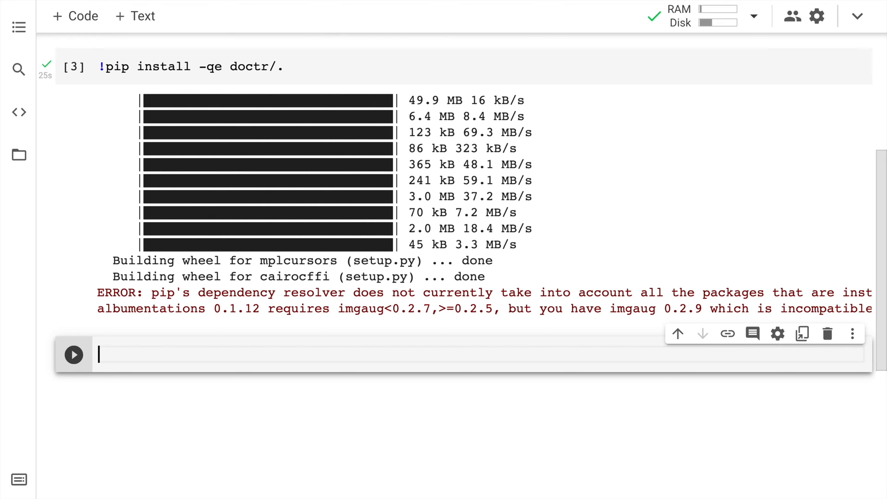
Run a cell importing DocumentFile from doctr.io and ocr_predictor from doctr.models
type("from doctr")
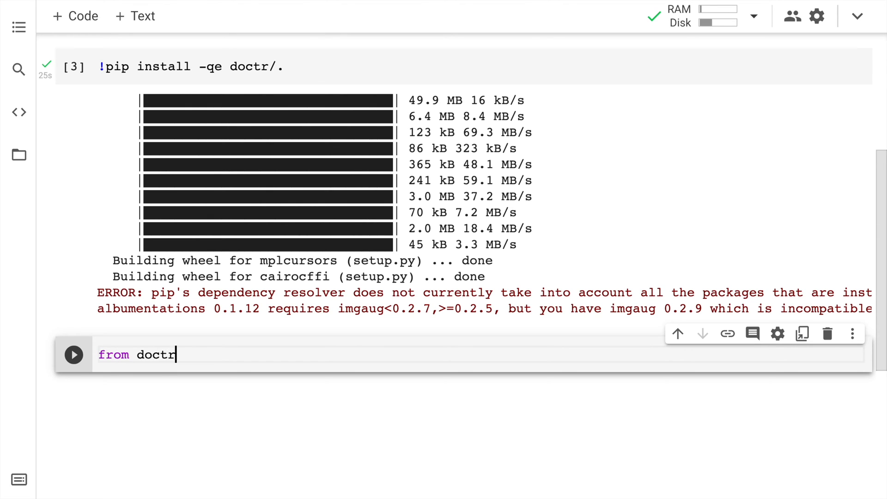
type(".io i")
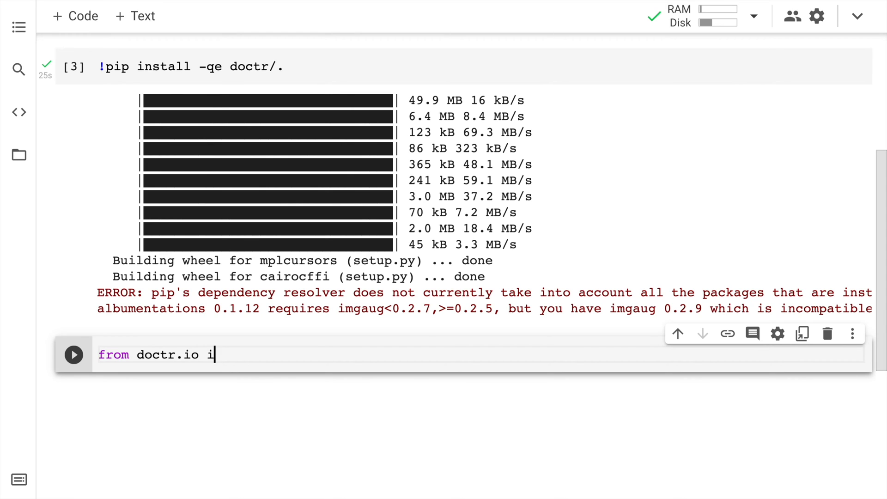
type("mport DocumentFile")
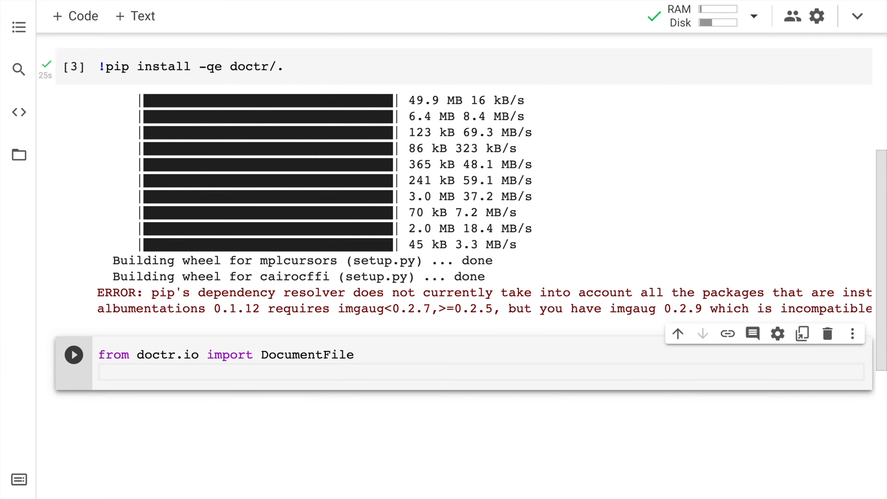
type("from doctr.")
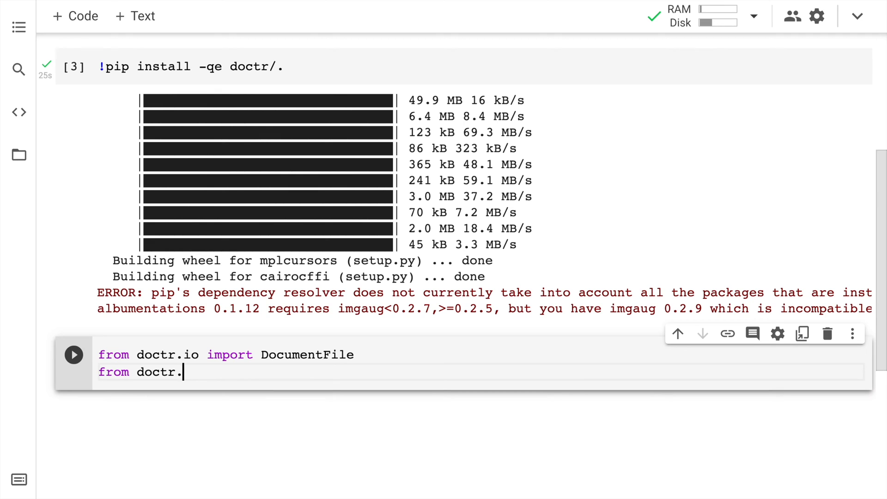
type("models impo")
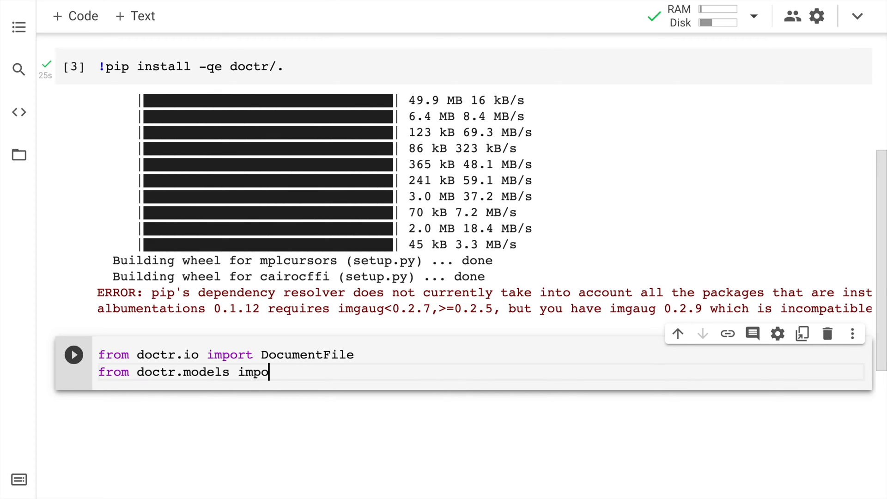
type("rt ocr")
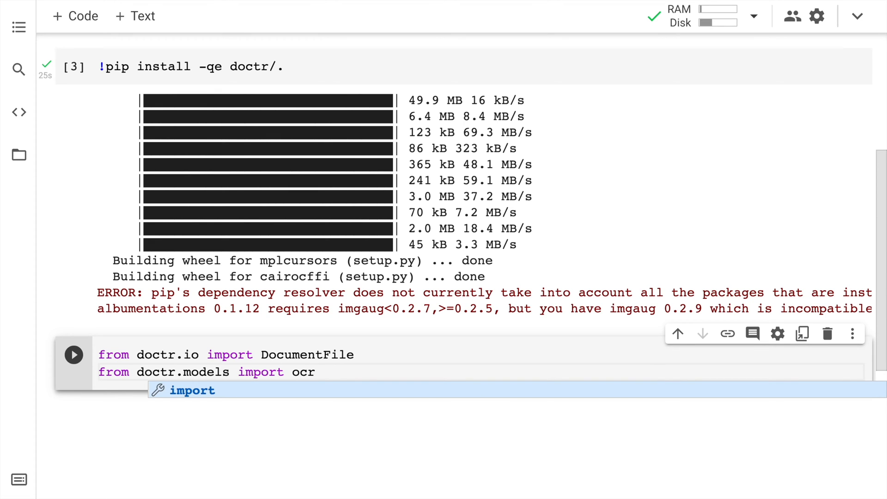
type("_predictor")
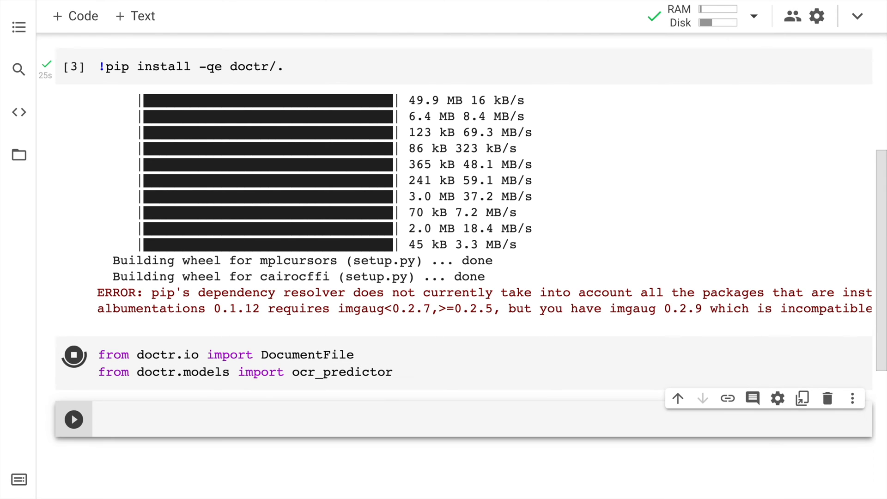
left_click(73, 355)
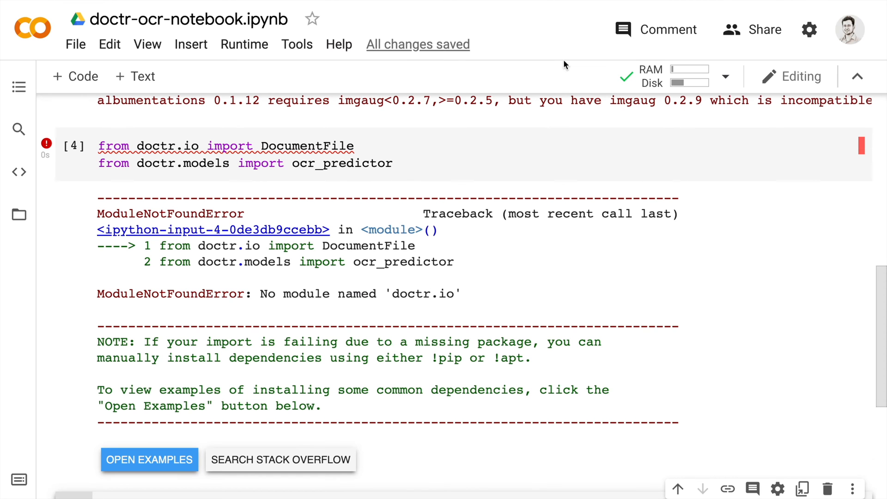
Restart the Colab runtime and rerun the doctr import cell
left_click(244, 45)
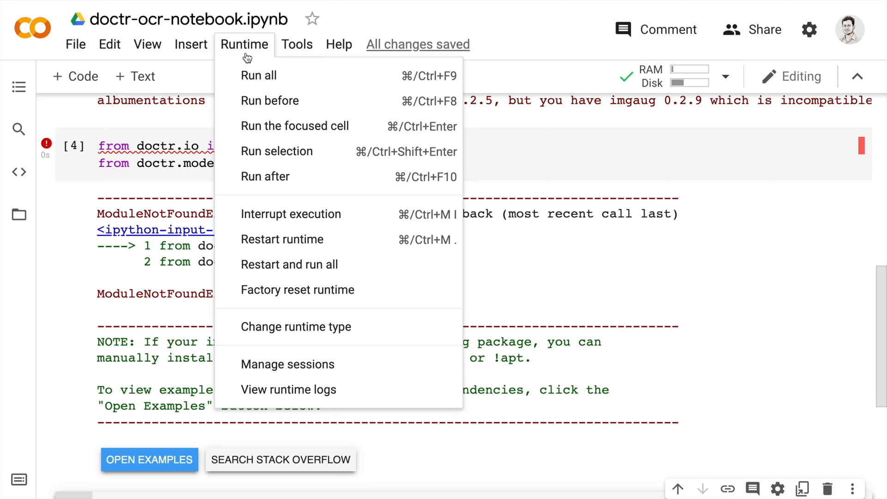
mouse_move(282, 239)
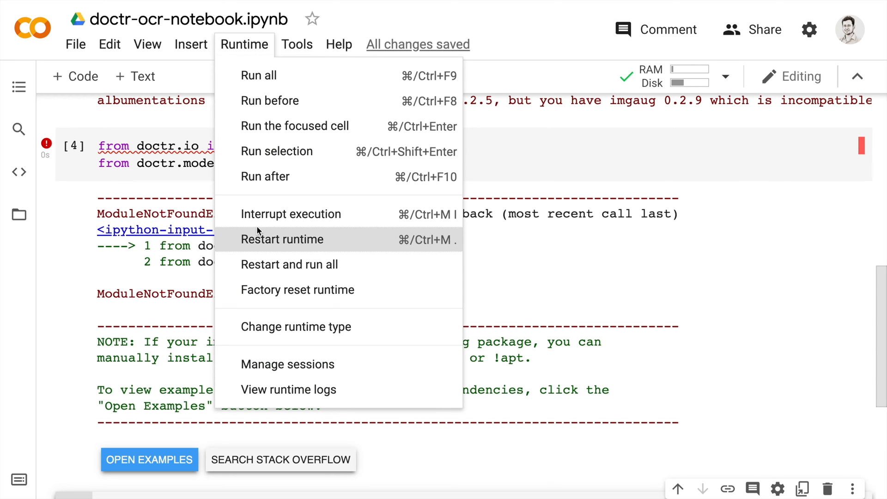
left_click(282, 239)
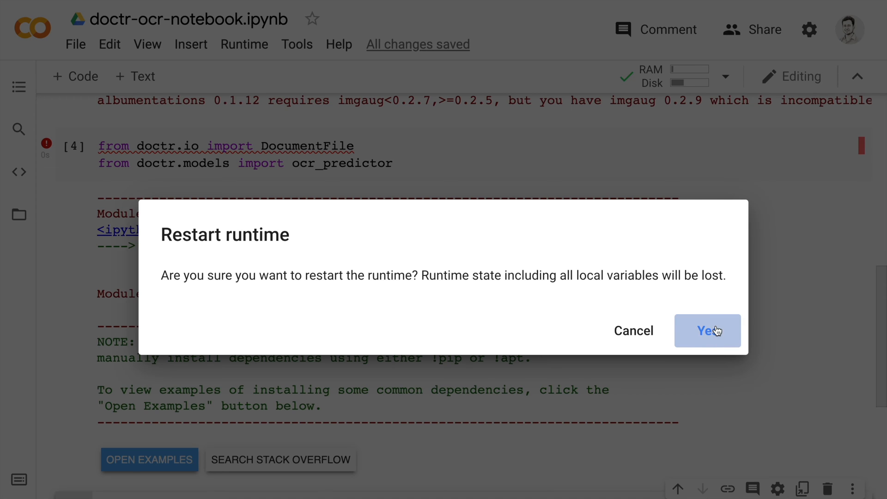
left_click(707, 331)
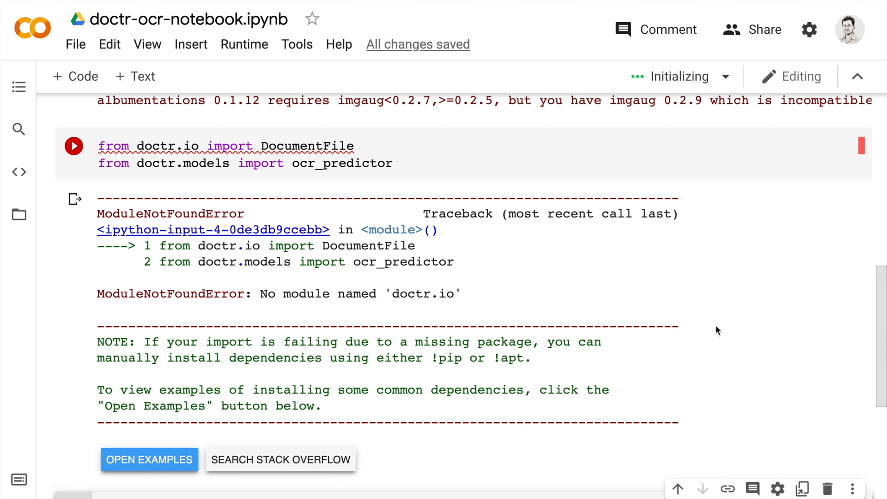
scroll("down", 3)
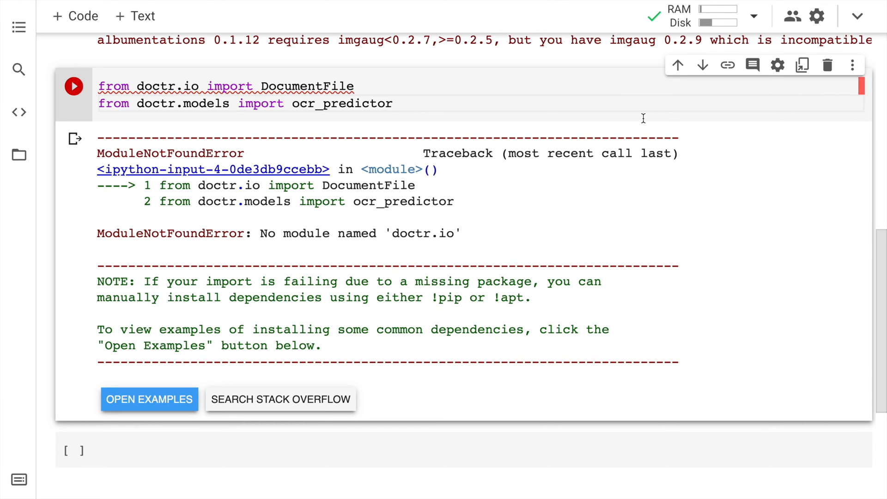
left_click(73, 86)
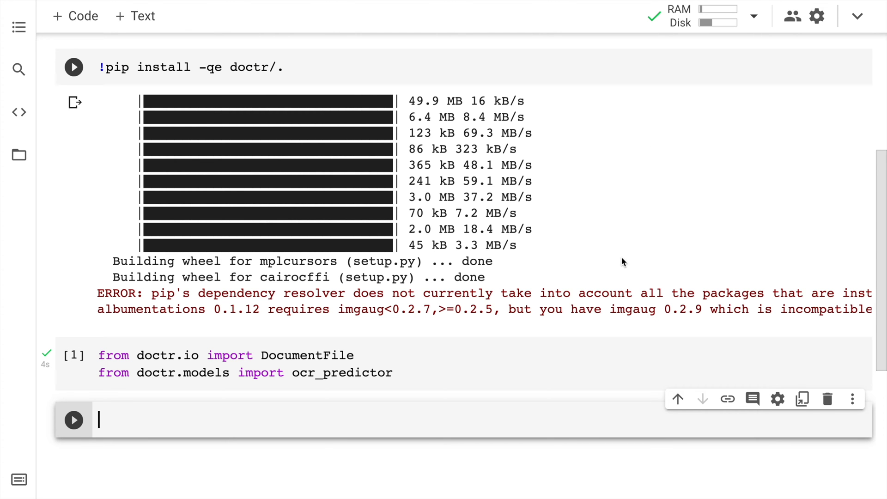
scroll("down", 3)
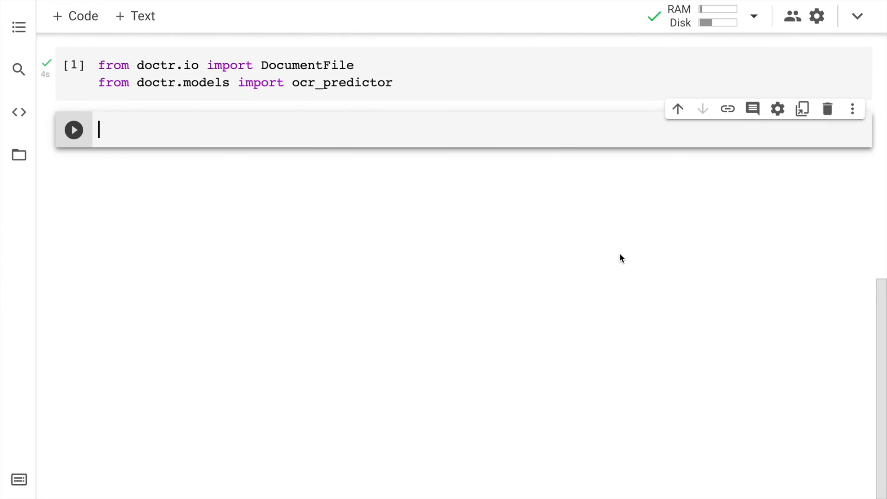
Run model = ocr_predictor(pretrained=True) to load the pretrained OCR predictor
type("model =")
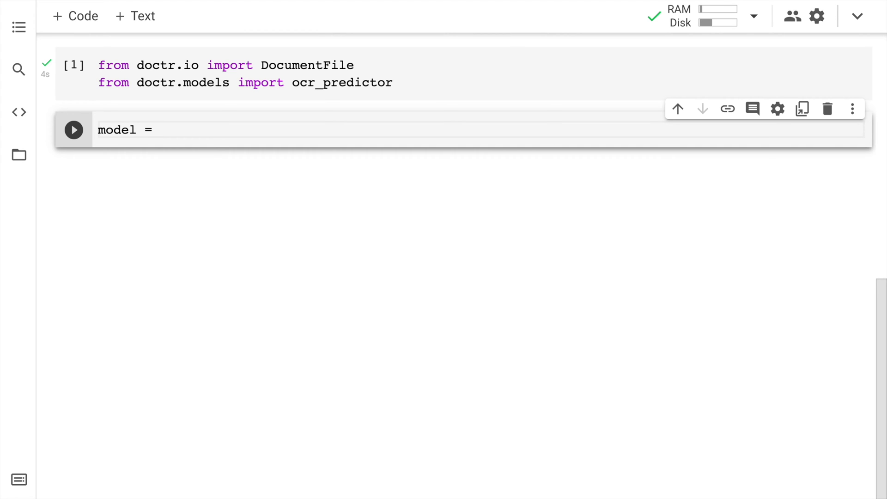
type("oc")
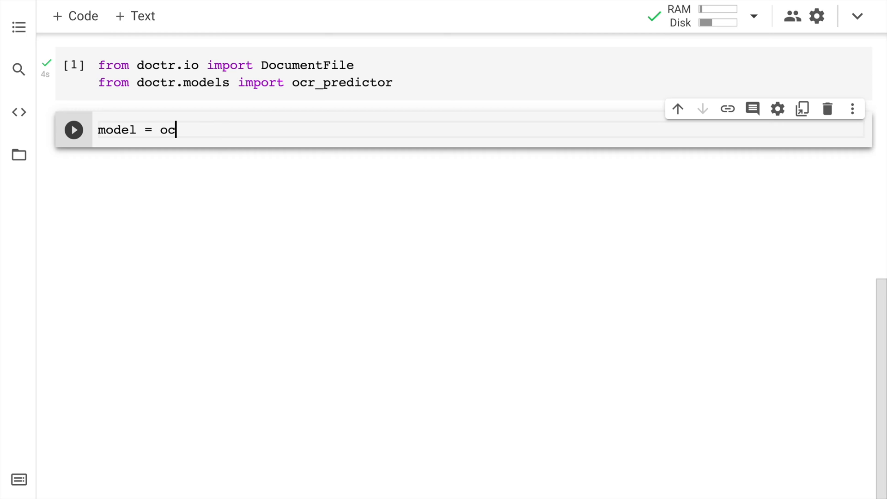
type("r_predictor()")
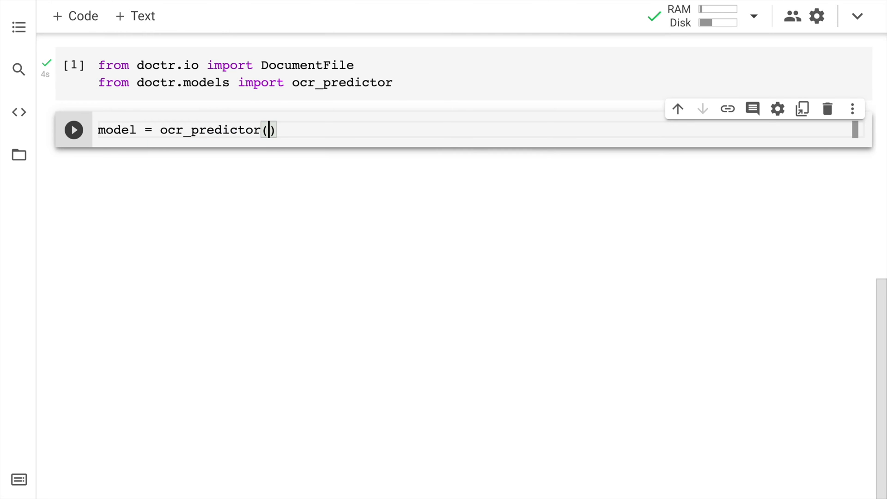
left_click(267, 129)
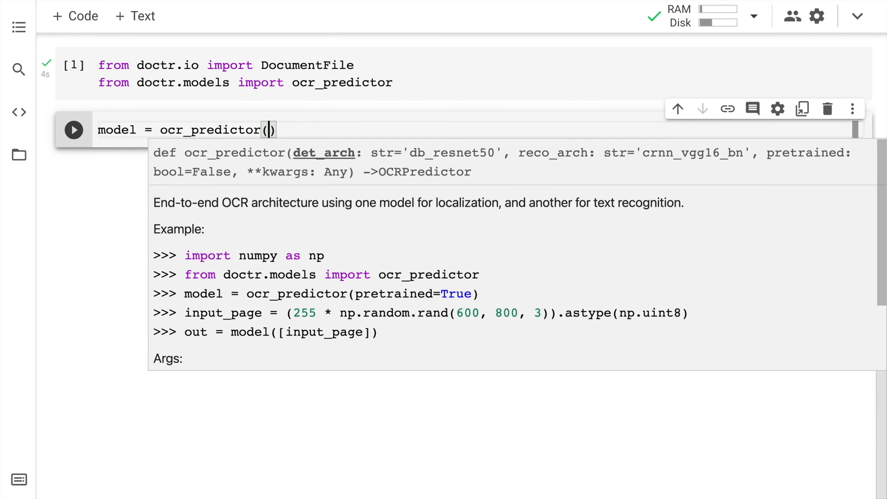
type("pretrained=")
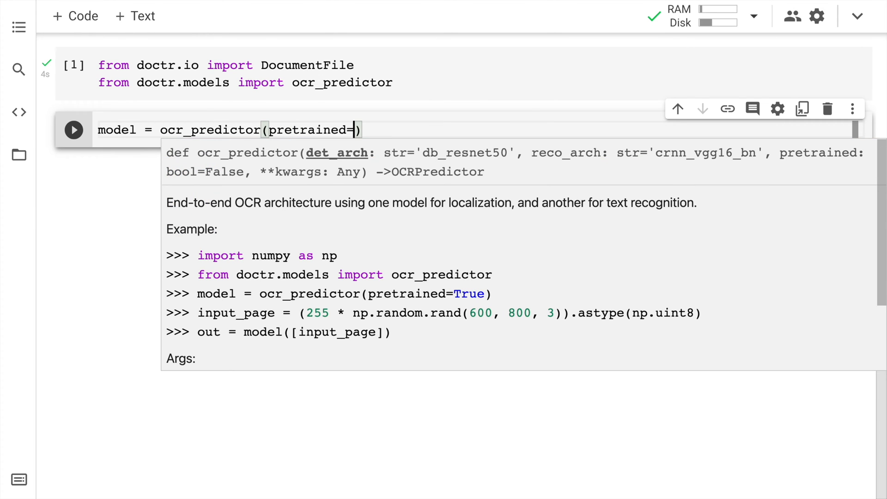
type("True")
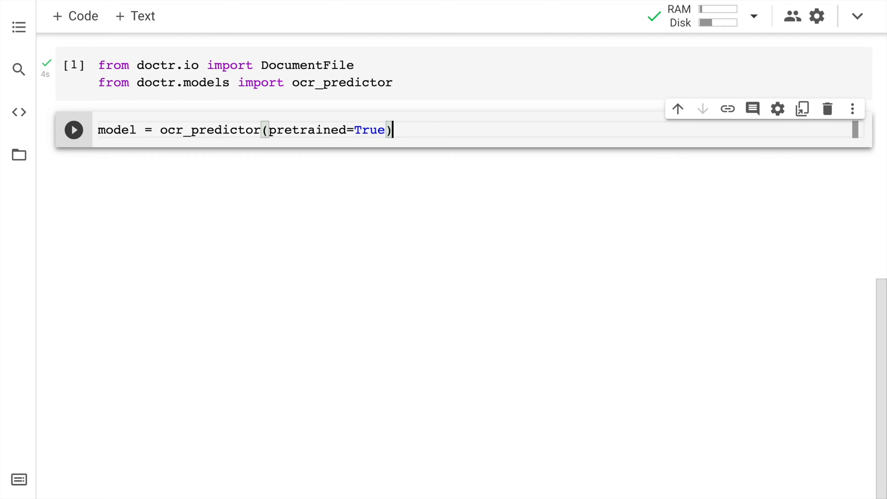
left_click(73, 130)
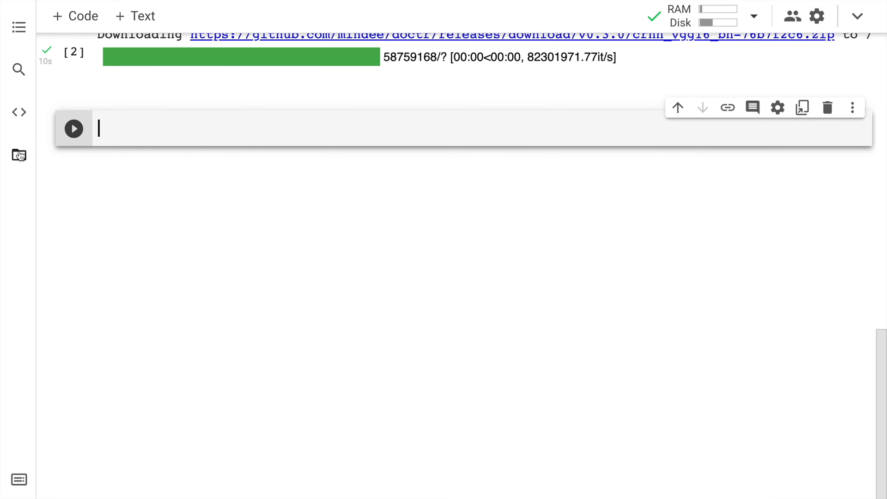
left_click(18, 155)
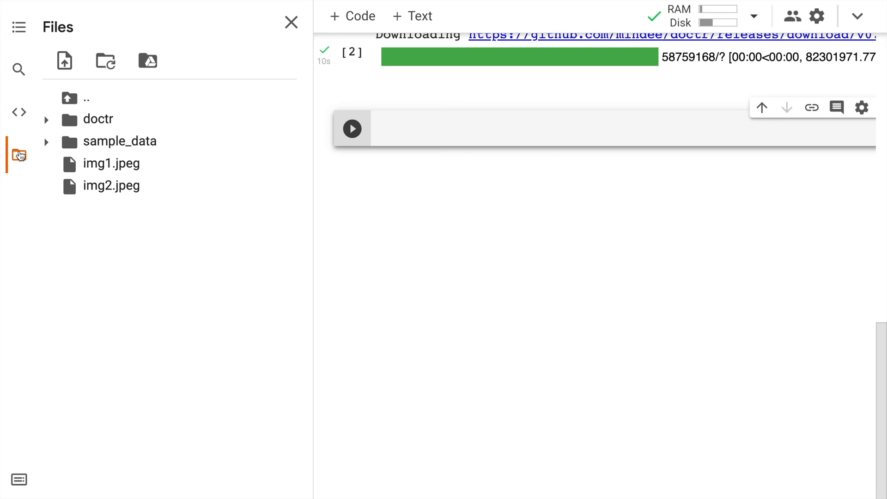
mouse_move(271, 58)
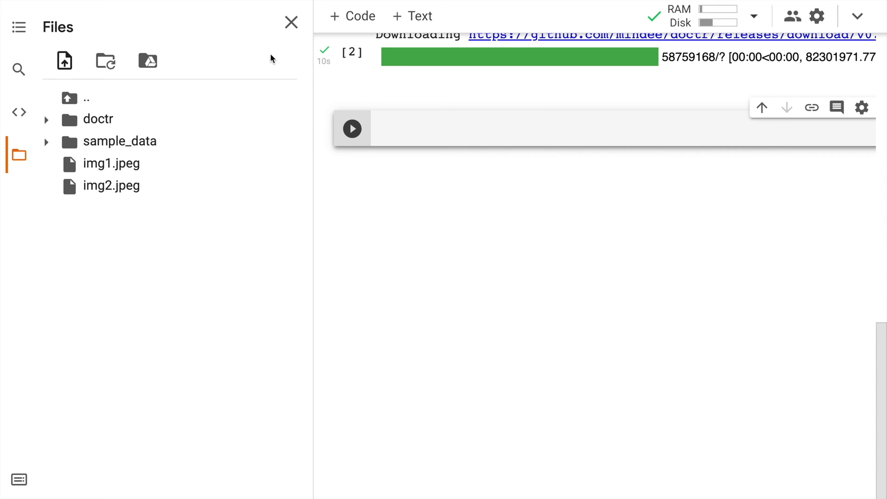
left_click(291, 22)
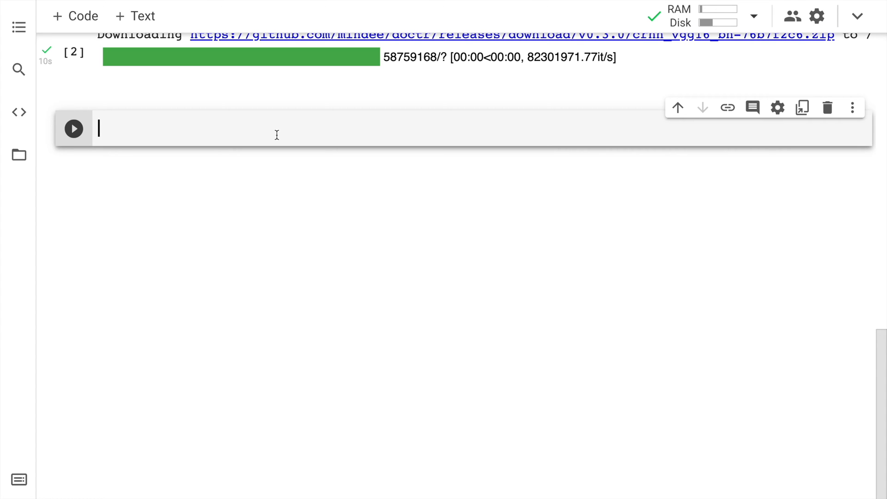
Begin the assignment document = DocumentFile using the autocomplete suggestion
type("document")
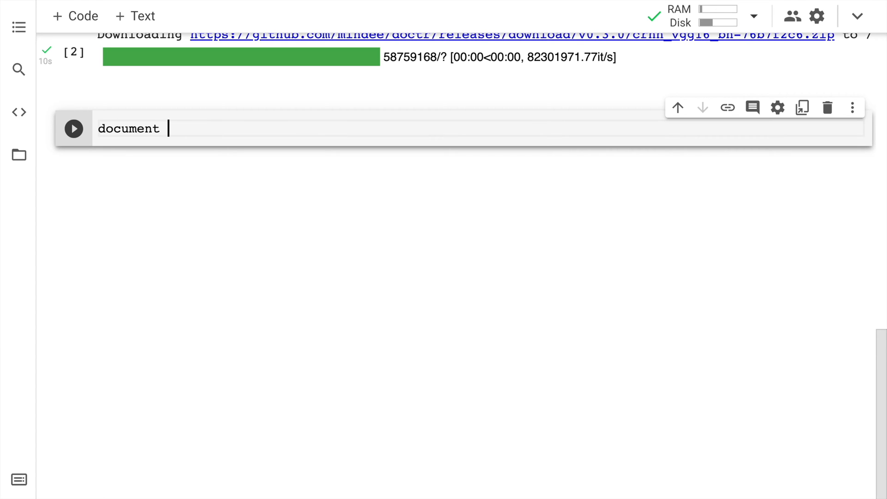
type("=")
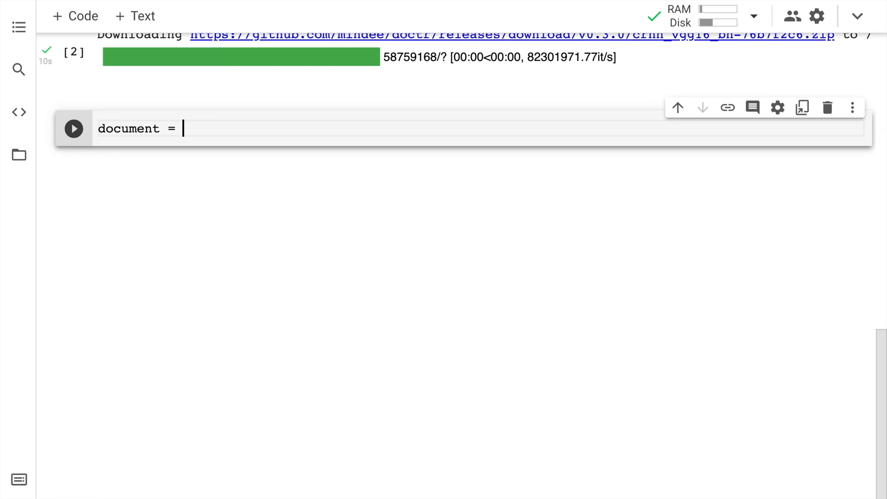
type("Doc")
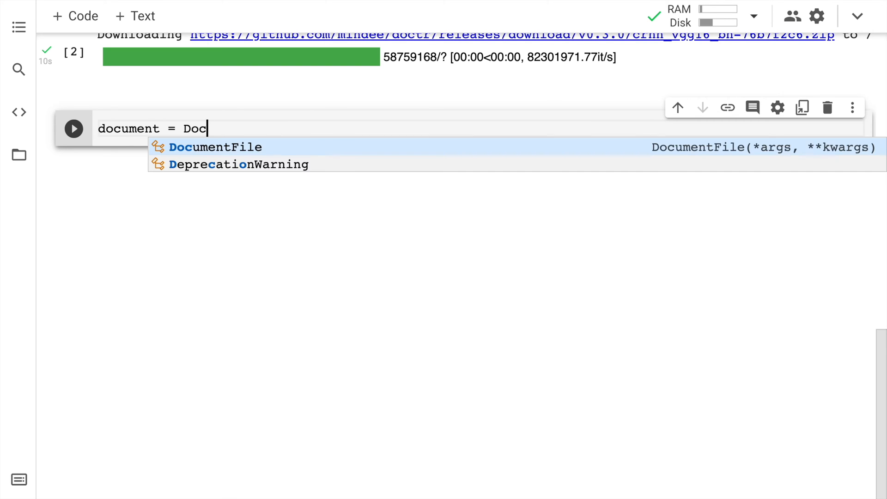
left_click(214, 146)
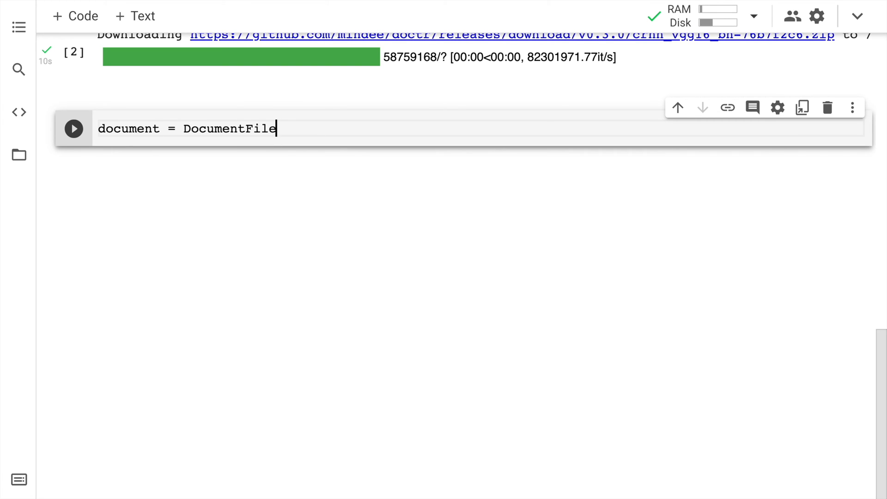
Complete the call as DocumentFile.from_images with the "img1.jpeg" image path
type(".")
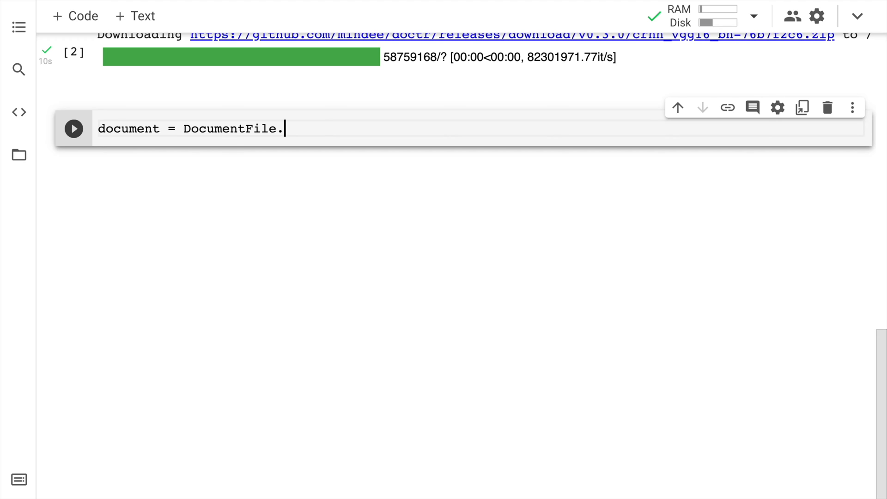
type("fr")
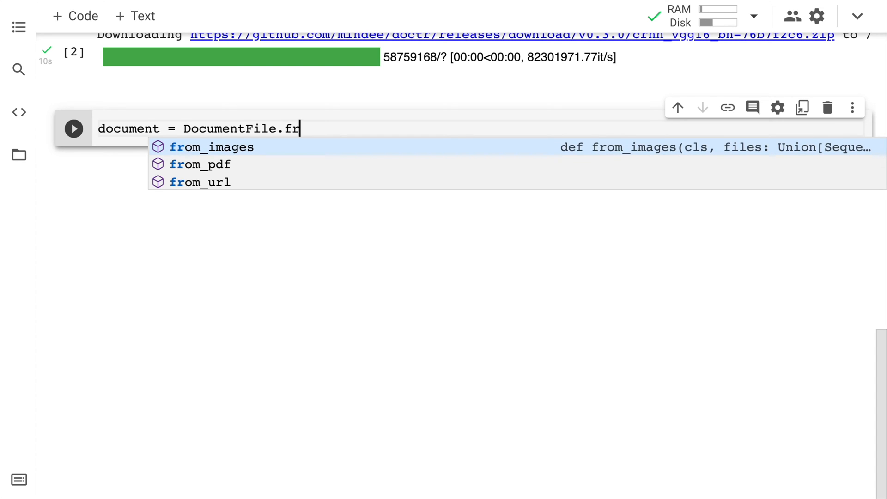
type("om_imag")
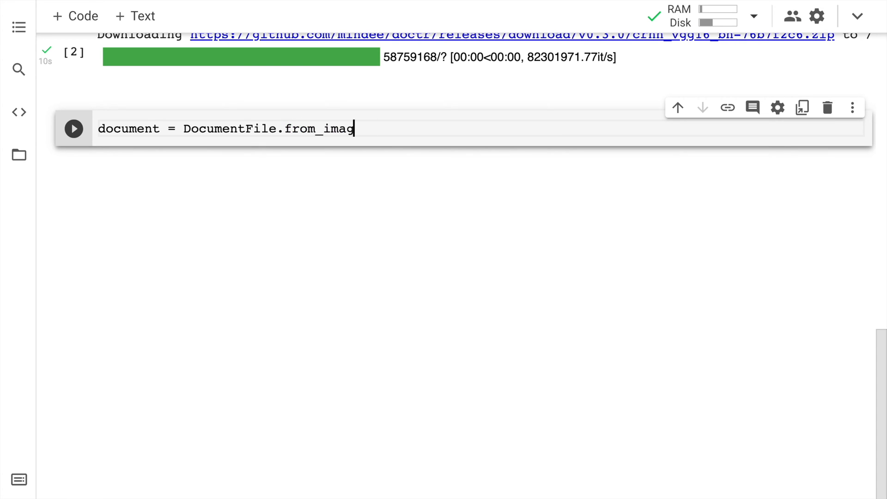
key("Backspace")
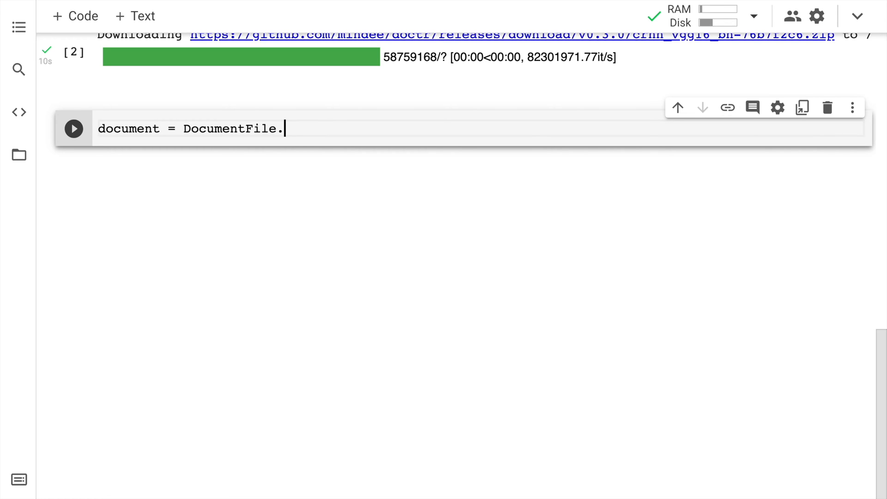
type(".")
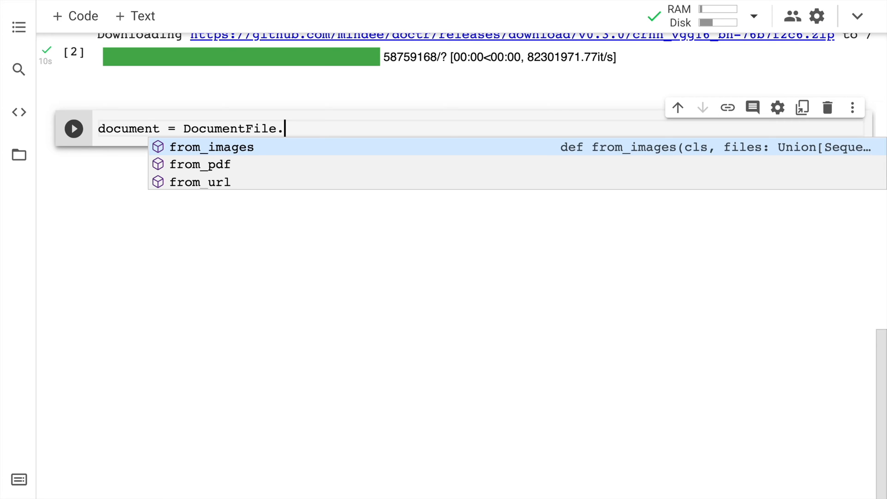
left_click(212, 147)
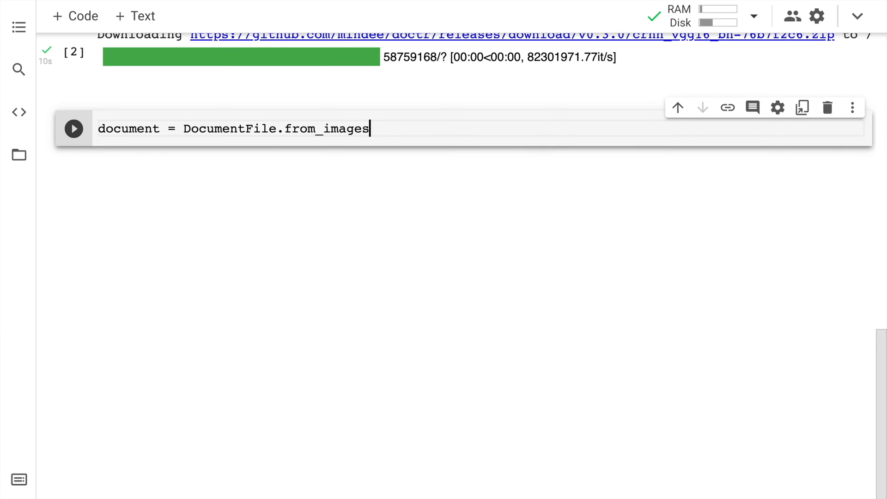
type("()")
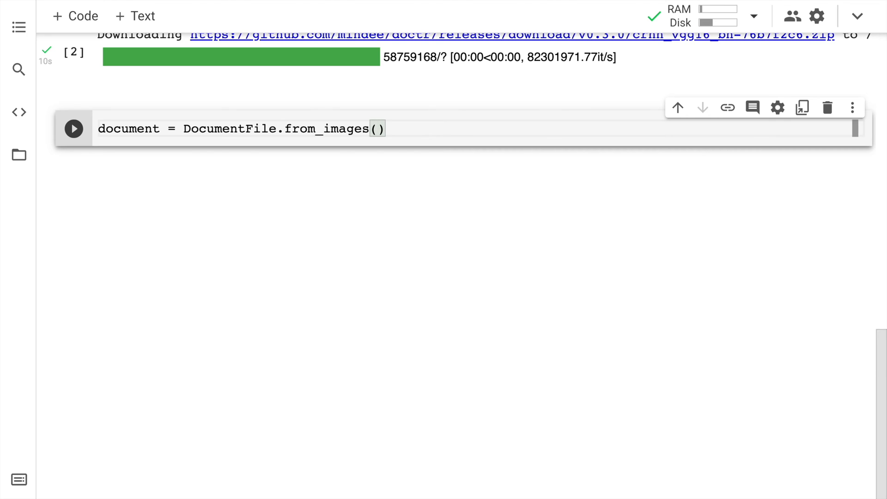
type("\"\"")
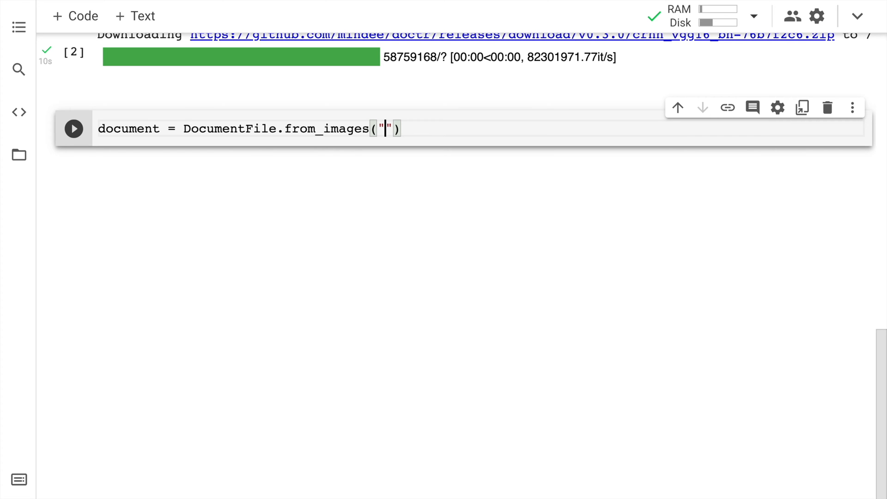
type("img1.jpeg")
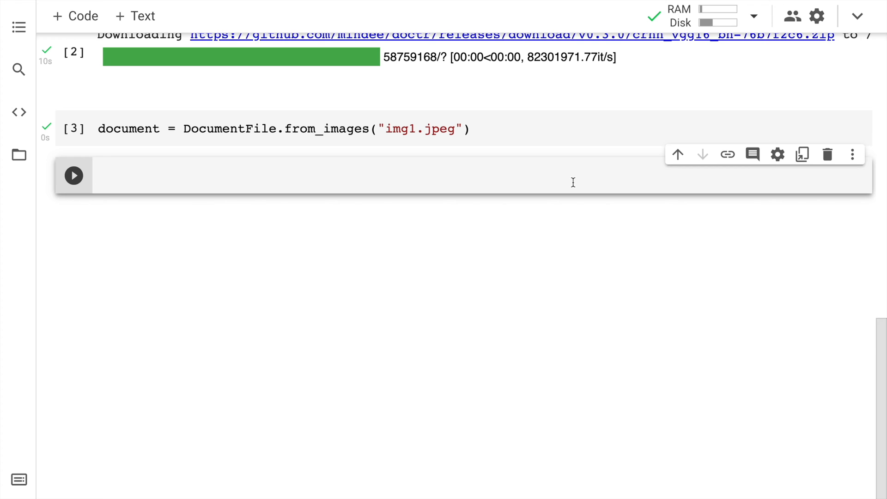
Run result = model(document) to apply OCR to the loaded image
type("model()")
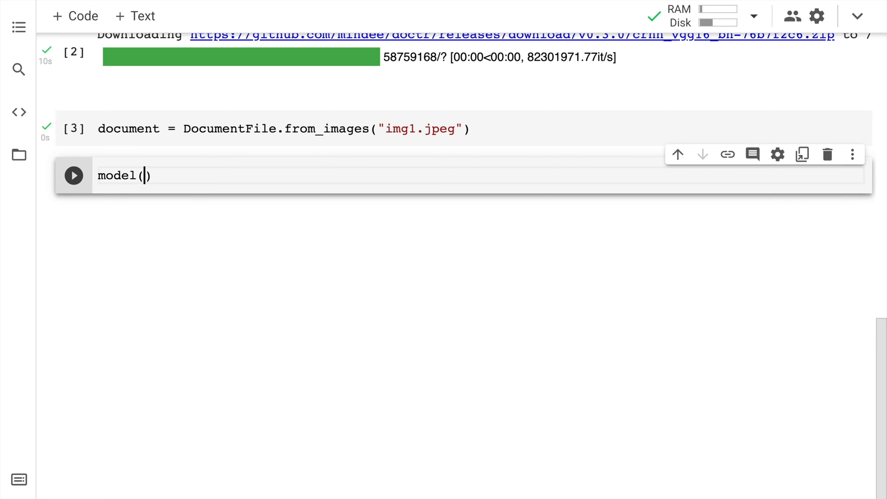
type("document")
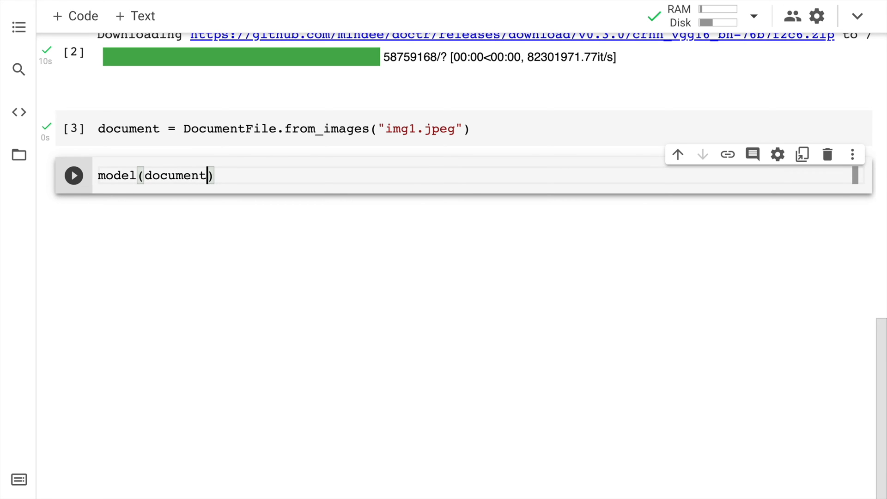
double_click(116, 175)
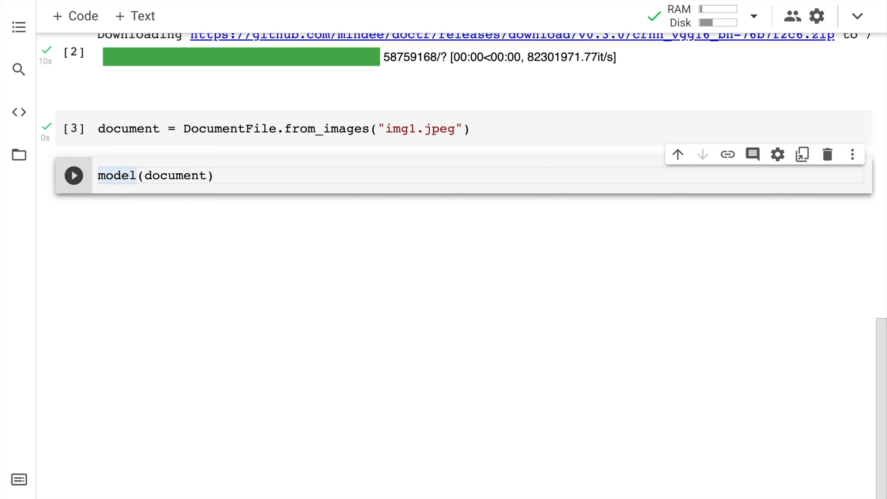
type("result.")
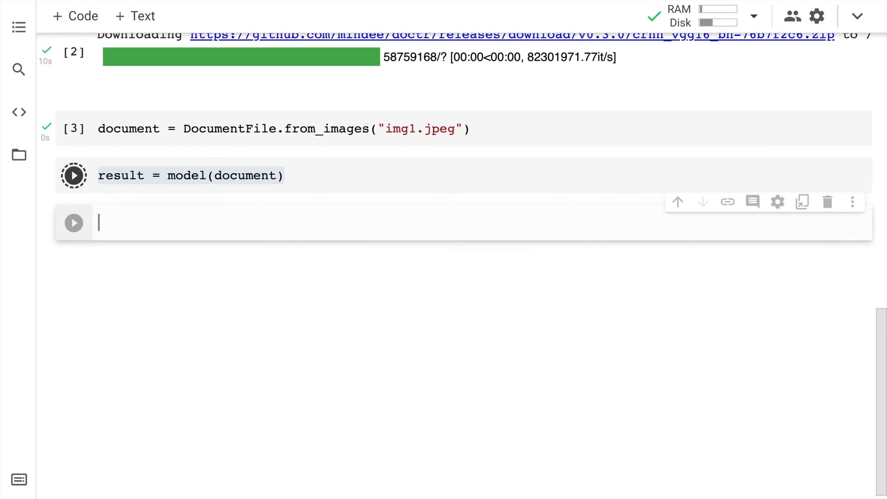
left_click(73, 175)
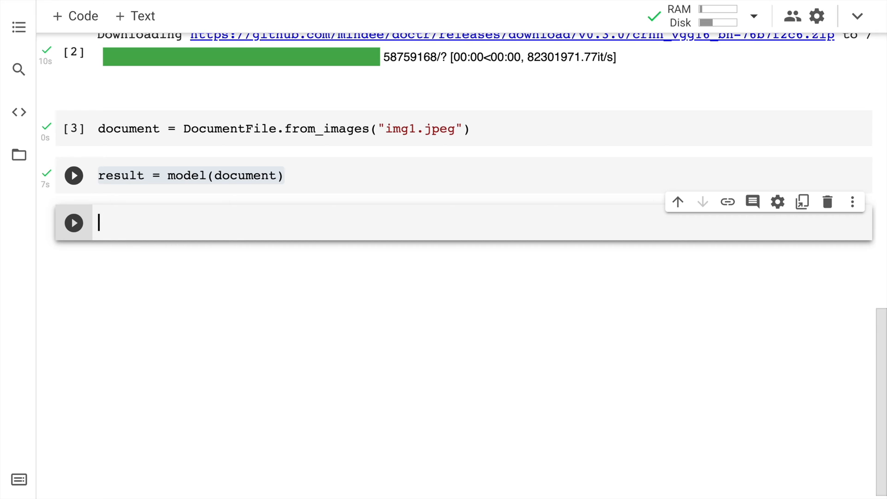
Enter result.show(document) in the new cell to visualize the OCR results
type("result")
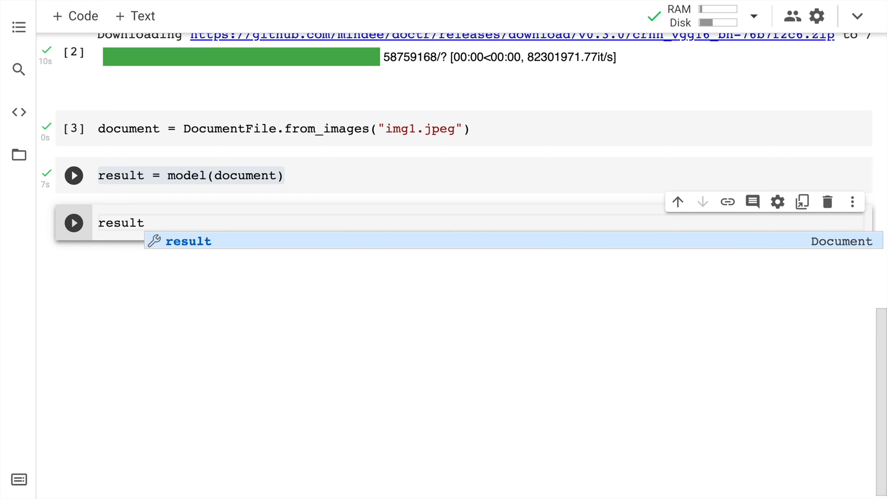
type(".show(")
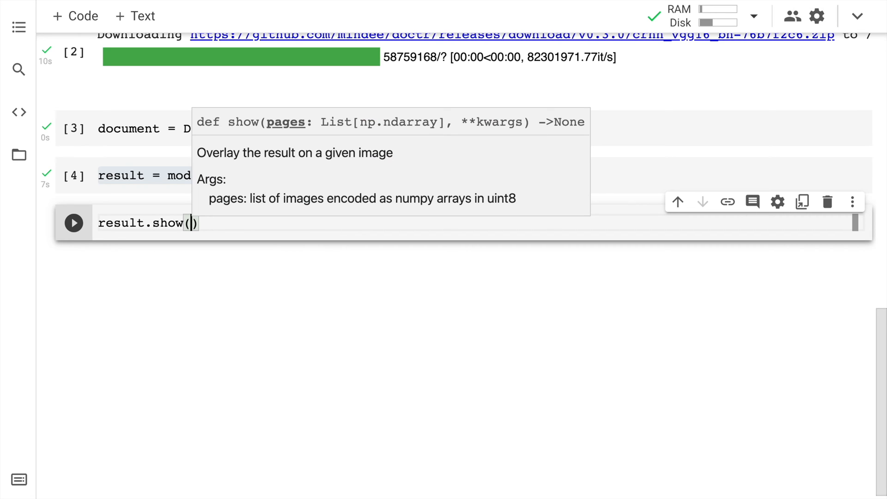
type("document")
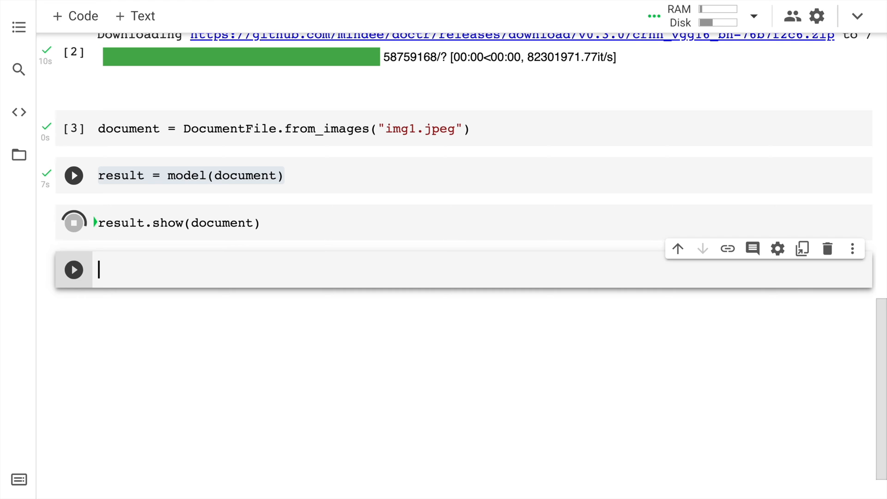
Run the result.show(document) cell to display the page with OCR overlays
left_click(73, 222)
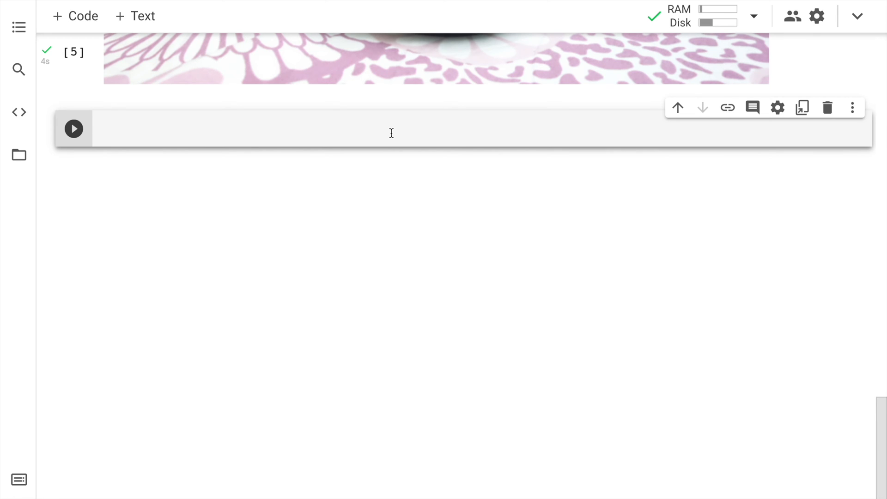
Export the OCR result with json_response = result.export()
type("json_r")
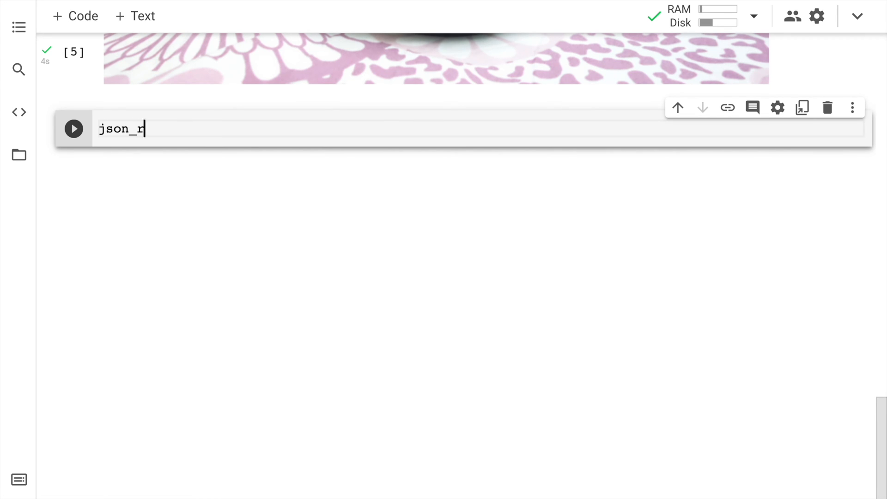
type("esponse =")
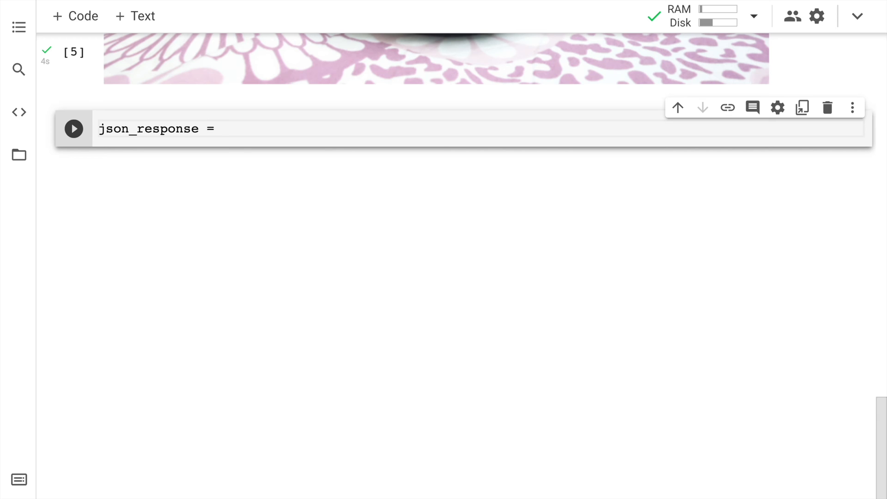
type("result")
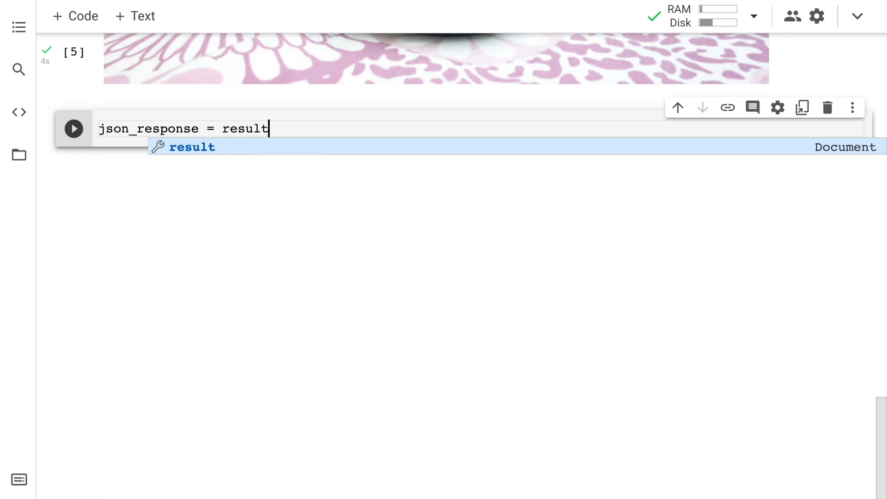
type(".export(")
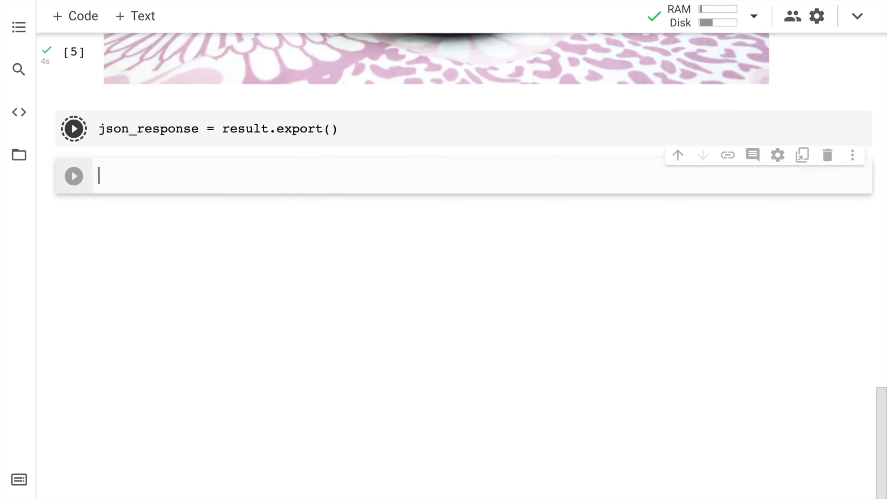
Display json_response in a new cell to view the structured output
left_click(73, 128)
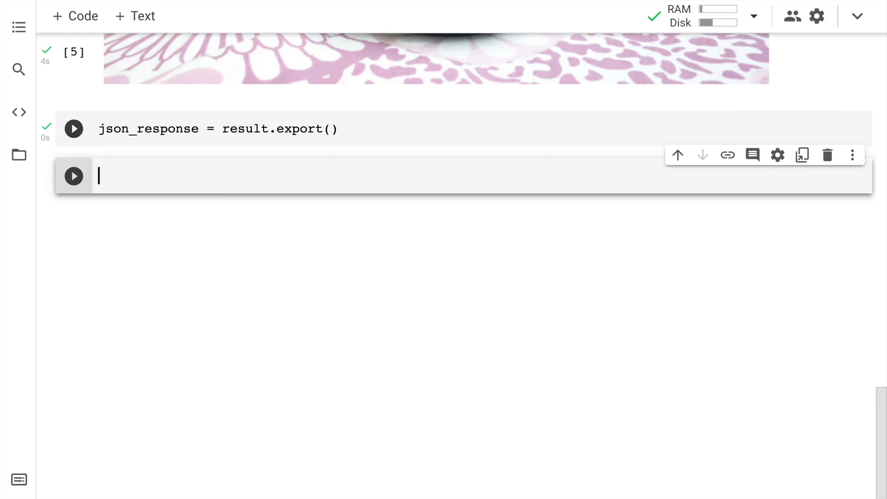
type("json")
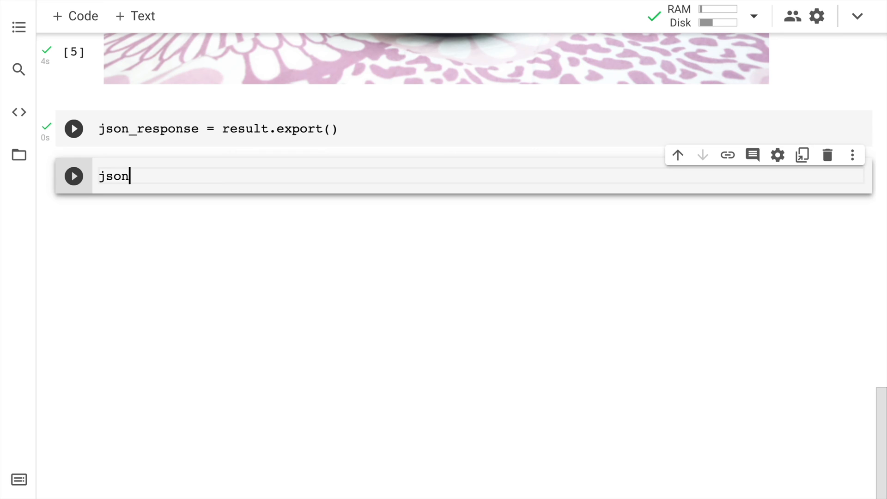
type("_response")
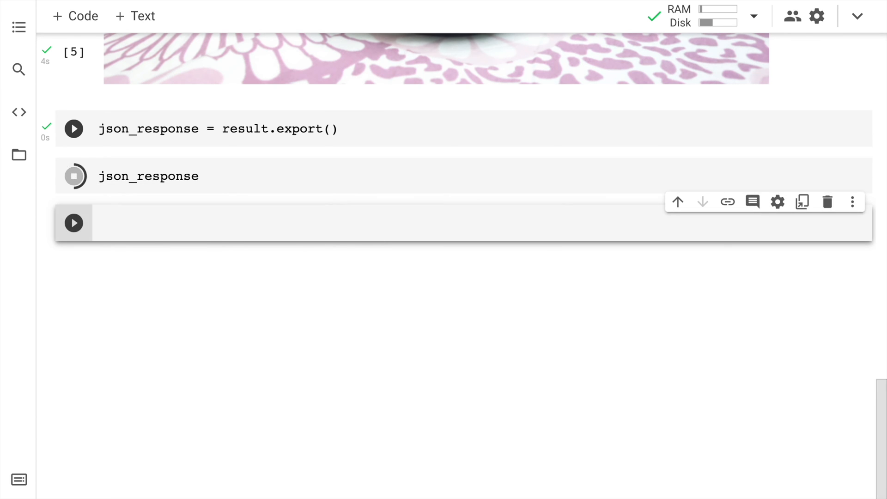
left_click(73, 176)
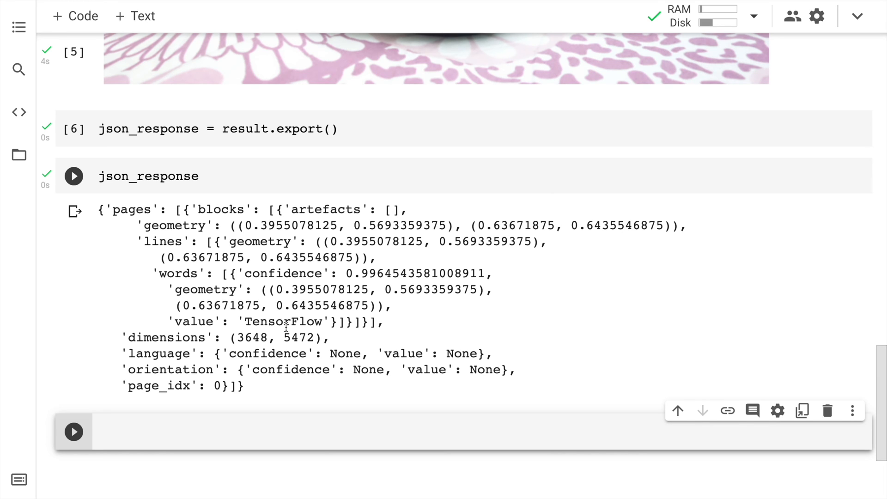
mouse_move(107, 229)
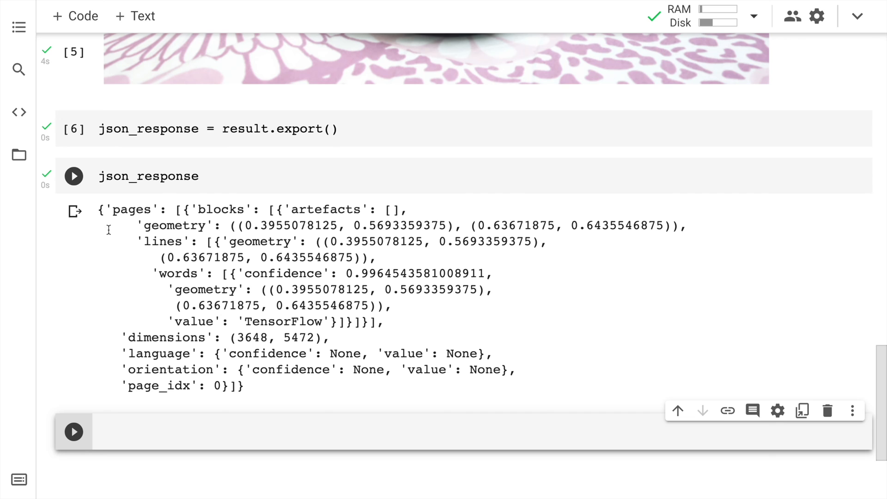
In the empty cell below the printed JSON, start typing json_response["pages"]
left_click(101, 209)
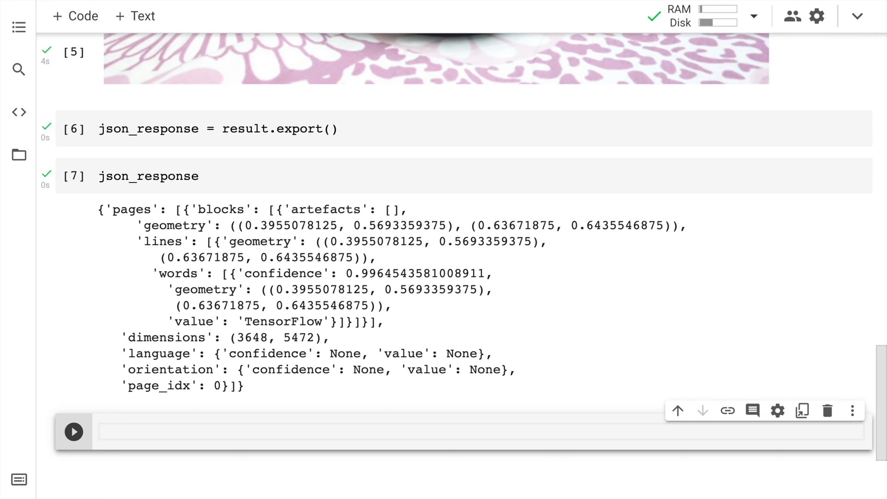
type("json_response[\"pages")
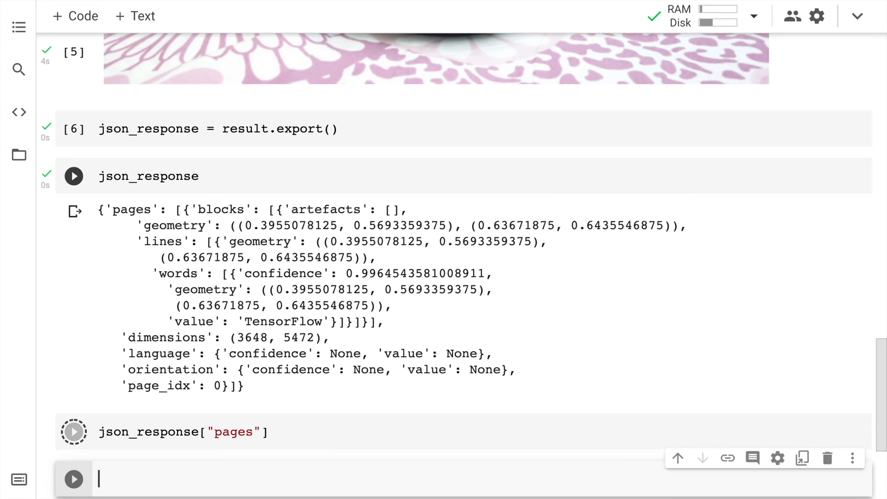
Check len() of json_response["pages"], then index the first page with [0]
left_click(74, 432)
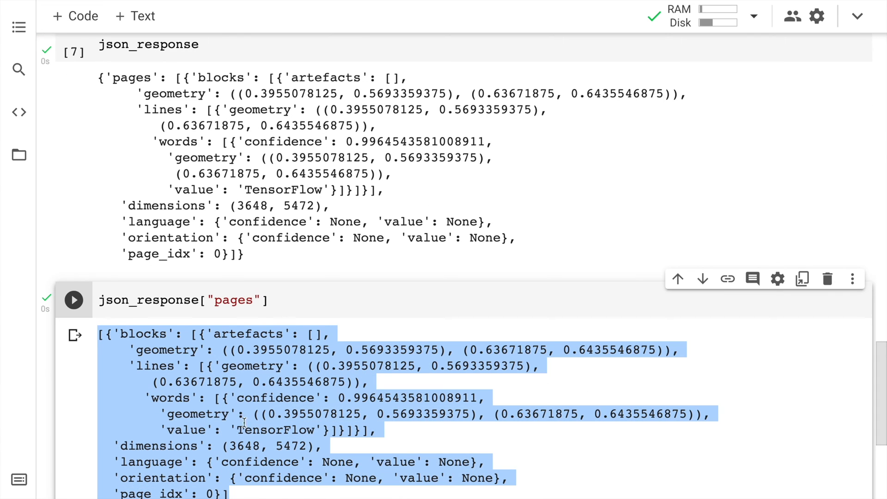
type("len(")
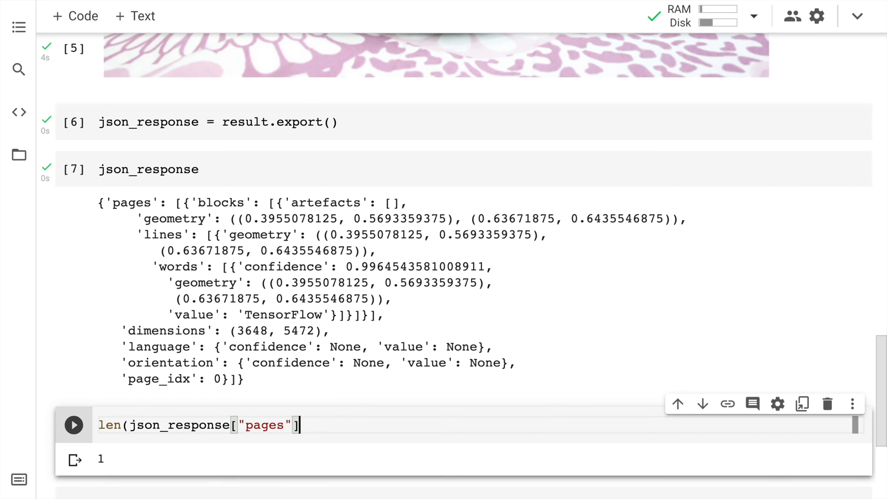
type("[0]")
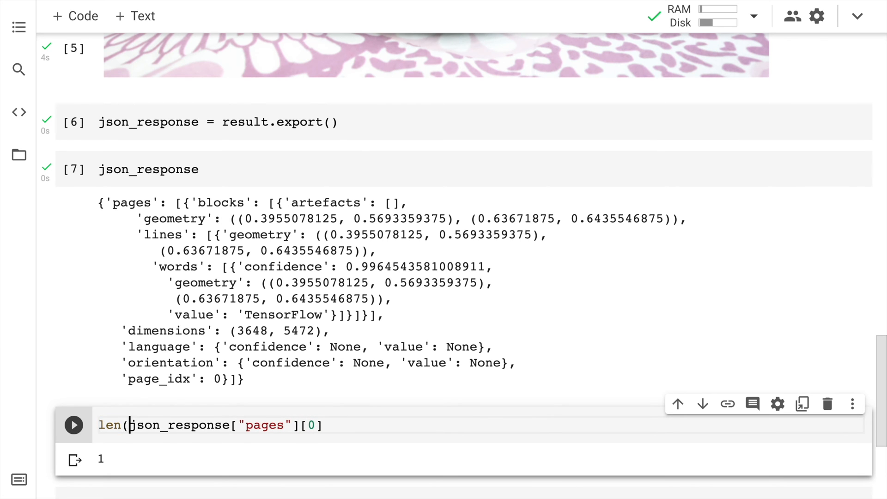
left_click(74, 425)
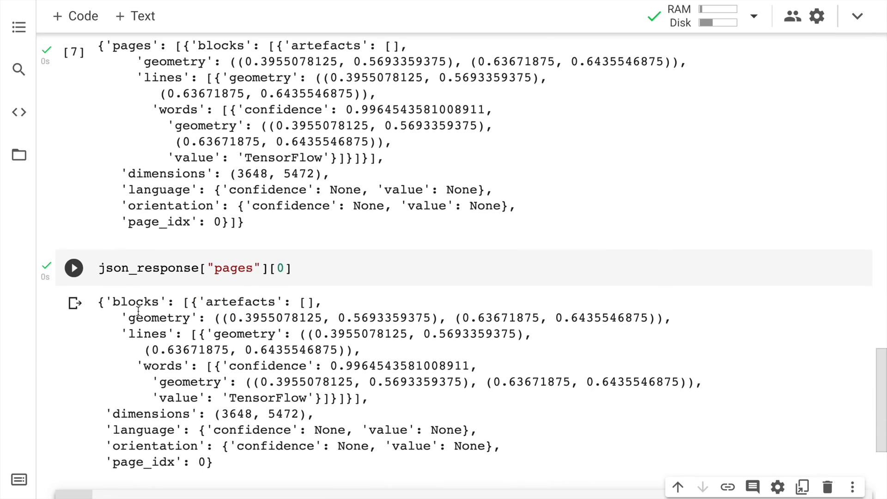
Add ["blocks"] to the lookup, check its length, and take the first block [0]
double_click(135, 302)
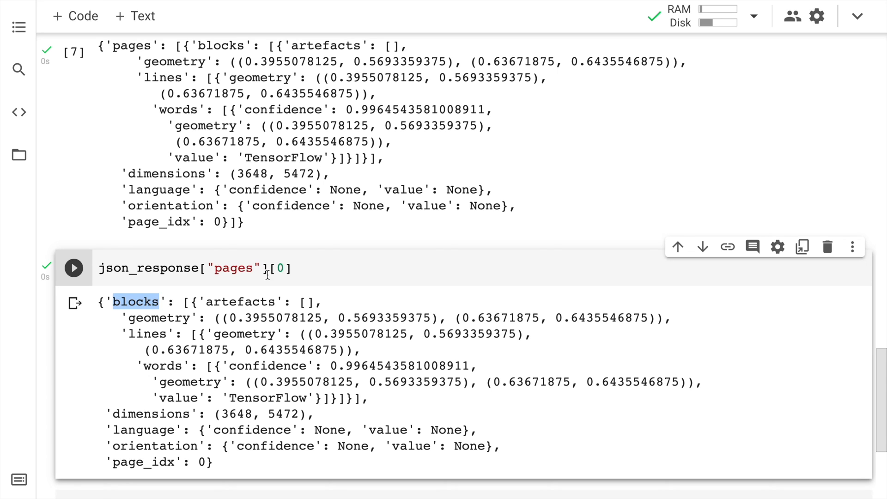
type("[\"\"]")
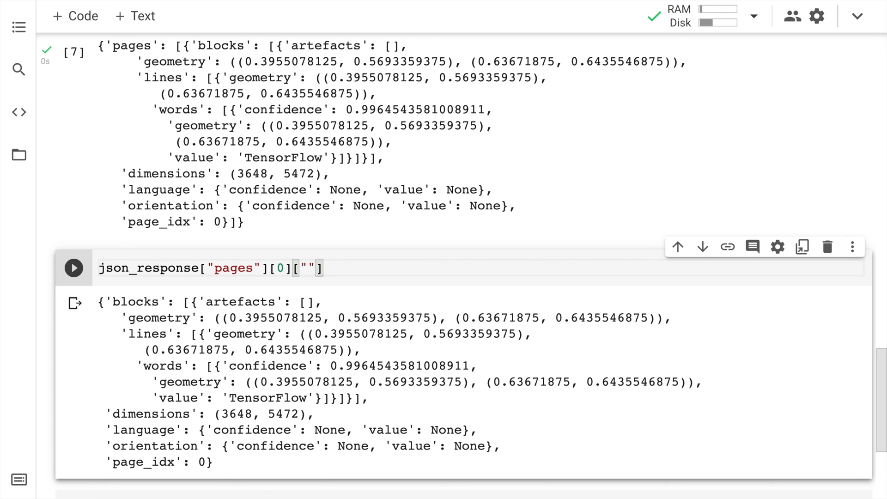
type("blocks")
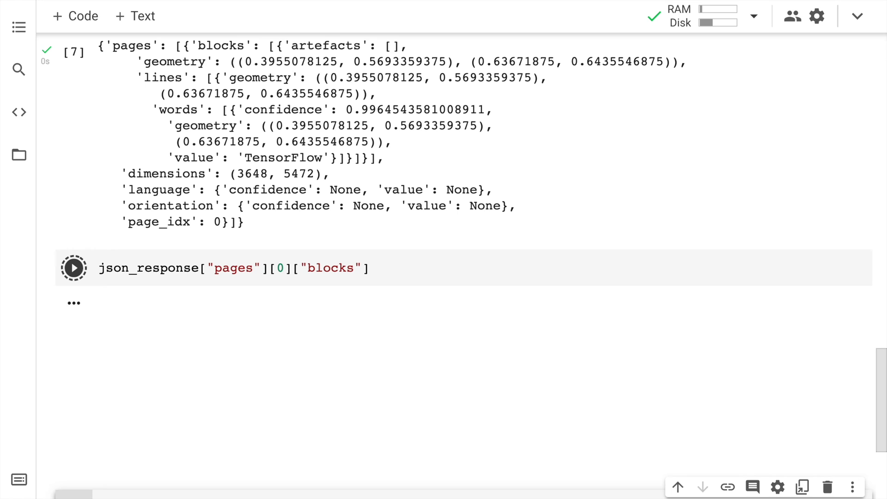
left_click(73, 268)
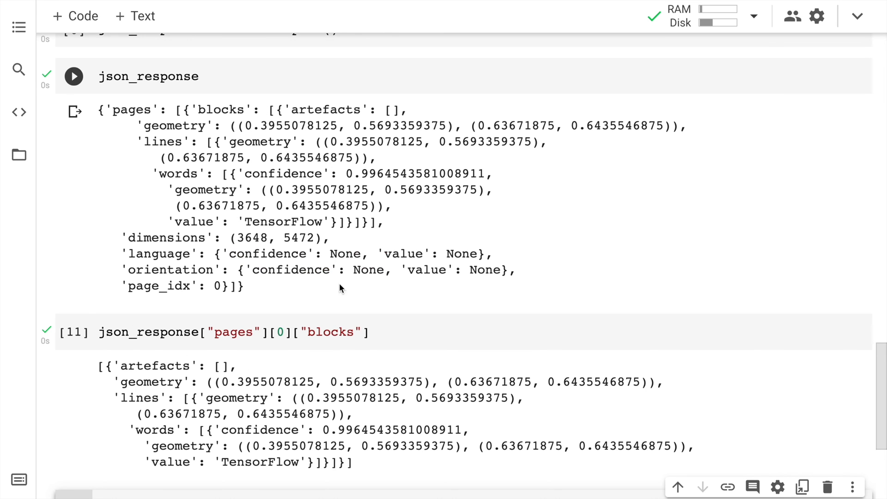
type("len")
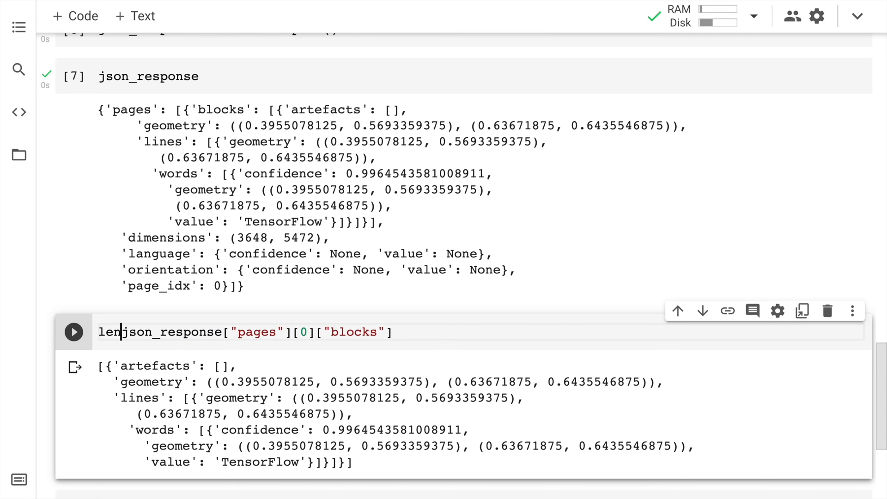
left_click(73, 332)
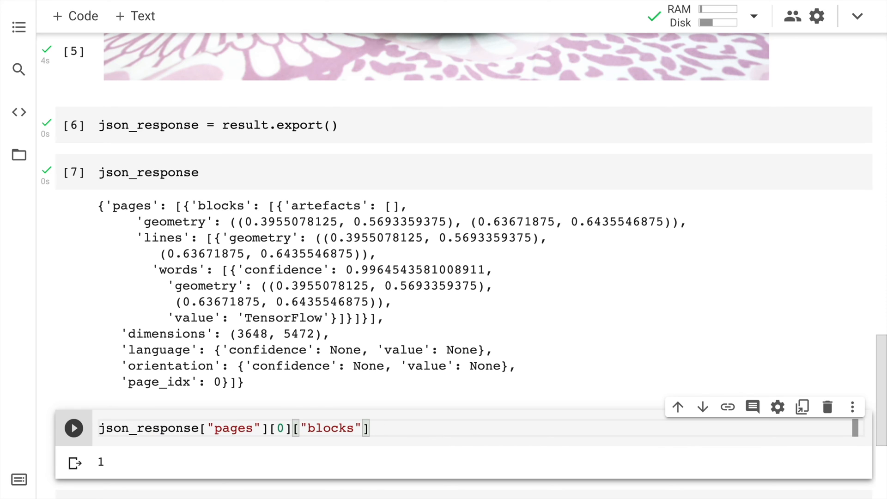
type("[0]")
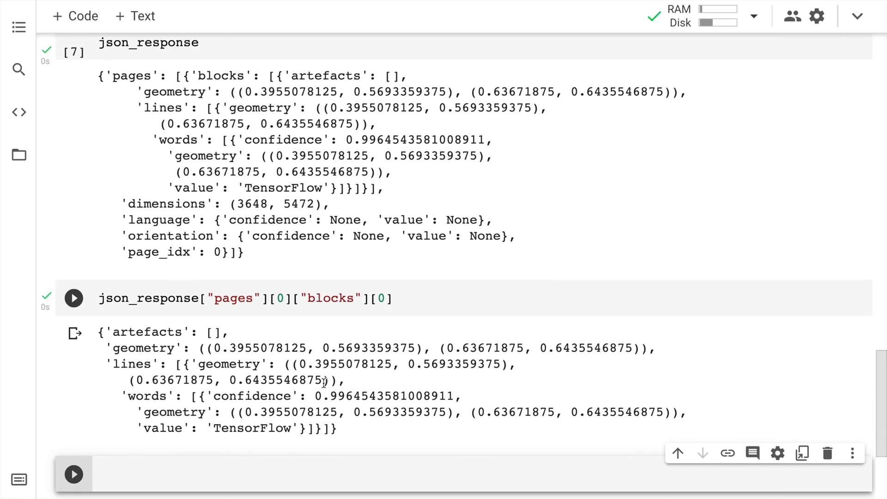
mouse_move(205, 410)
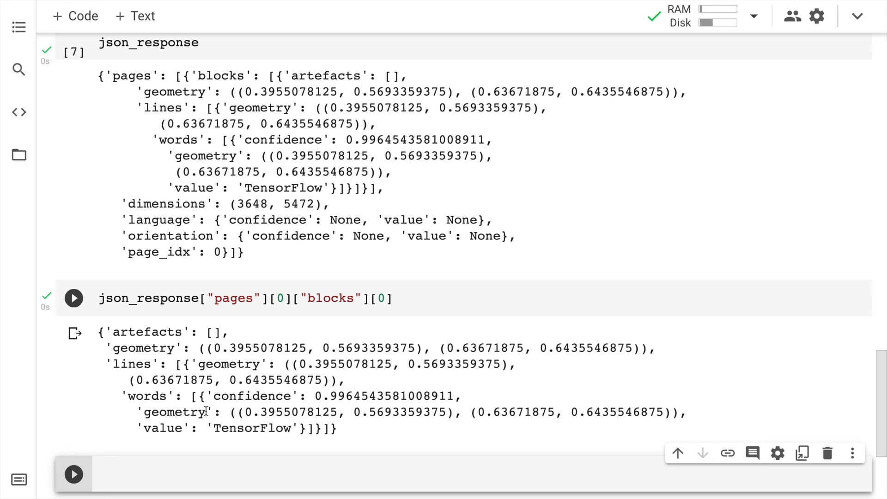
Append ["lines"] to the first-block lookup to show the TensorFlow line
double_click(164, 428)
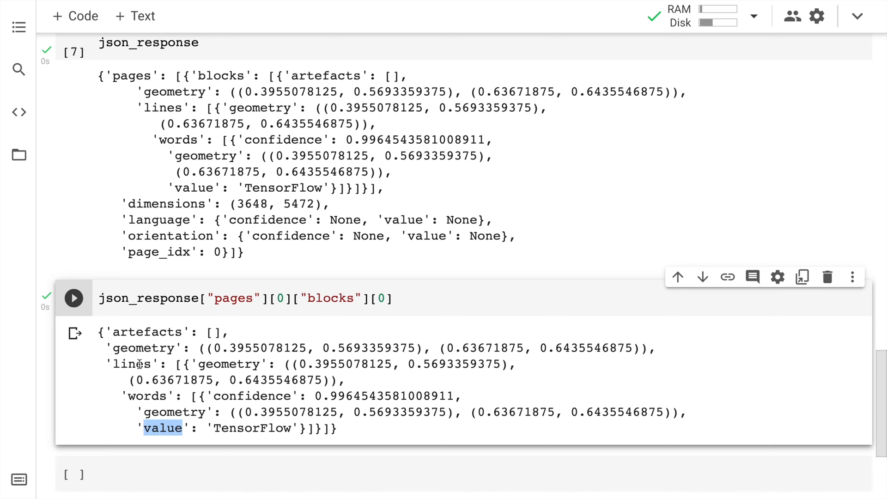
left_click(396, 298)
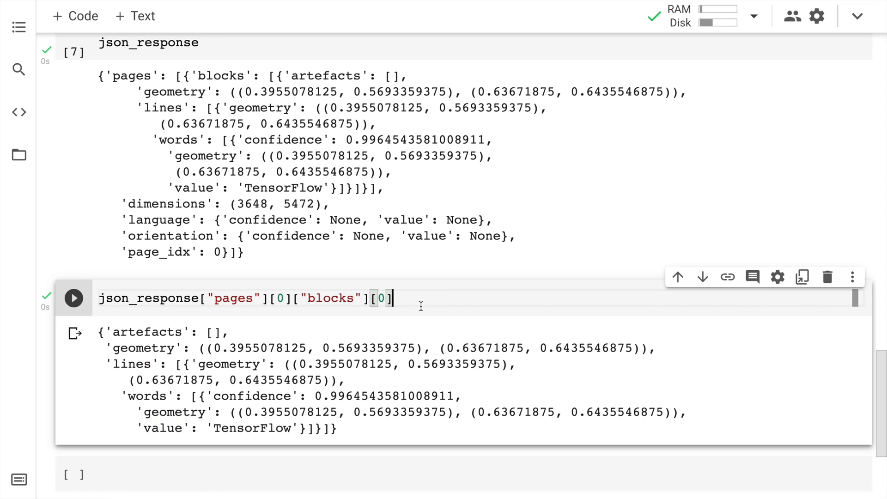
type("[\"lines\"")
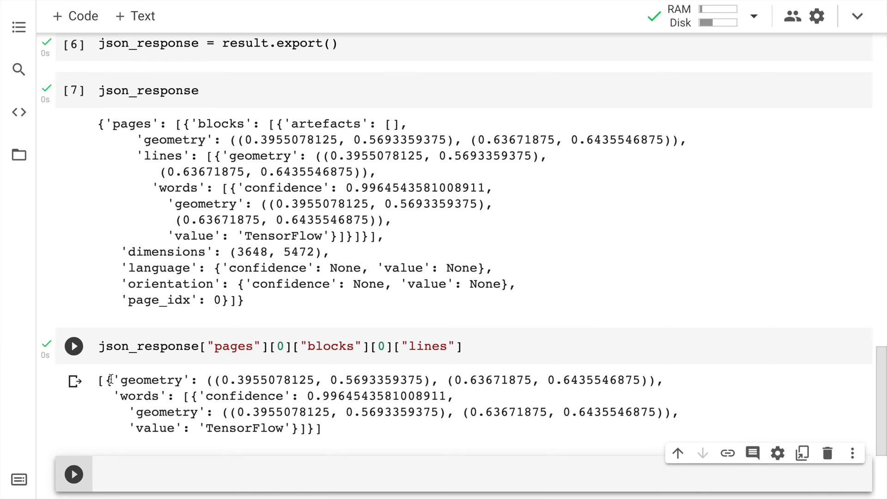
Check the length of the lines list, then index and run the first line [0]
type("len(")
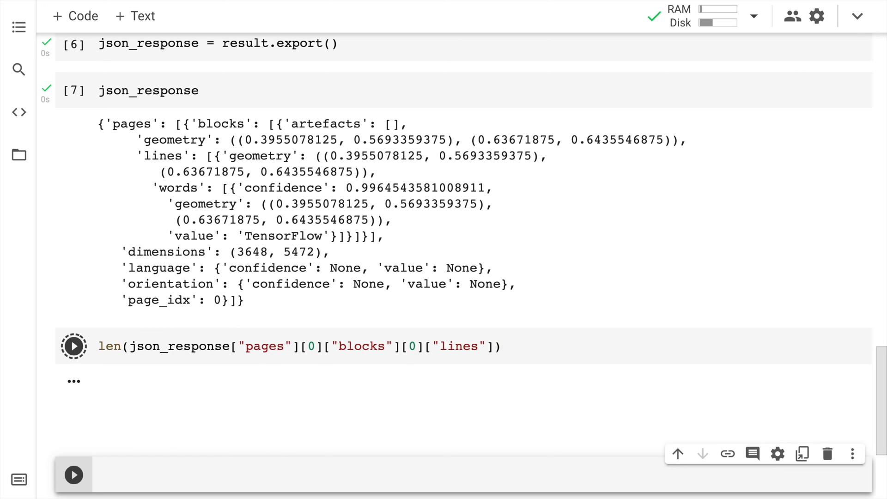
left_click(73, 346)
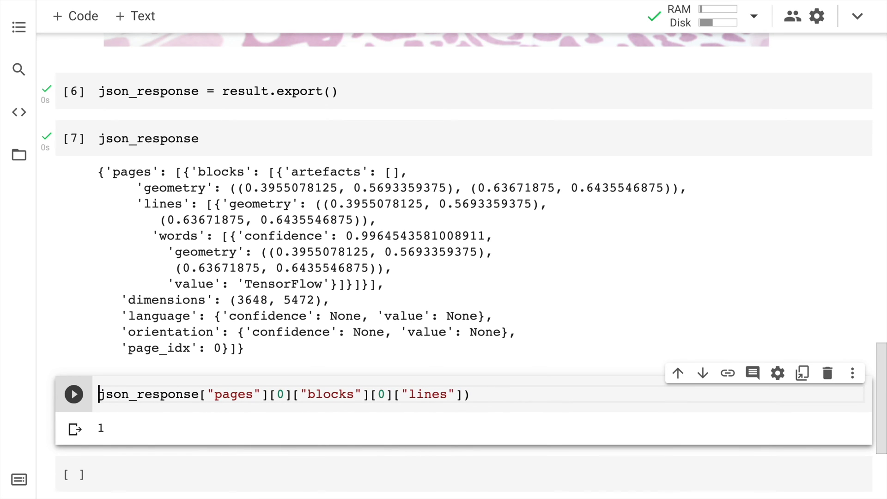
type("[0]")
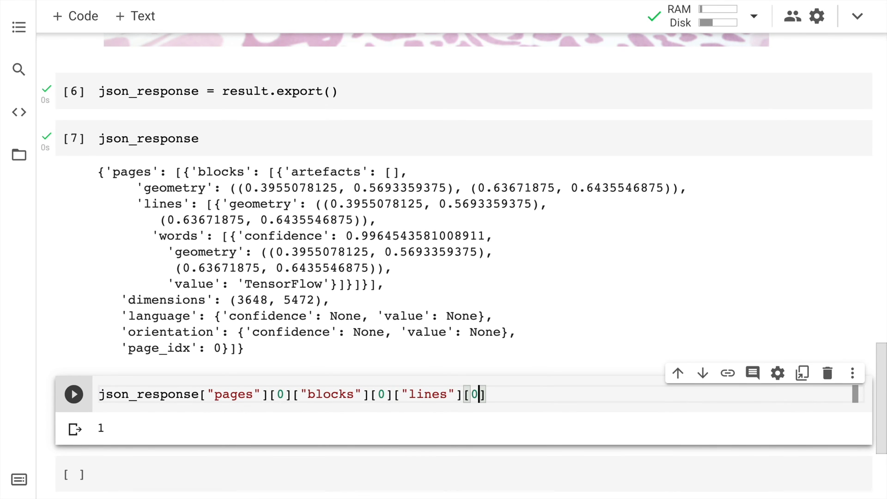
left_click(73, 394)
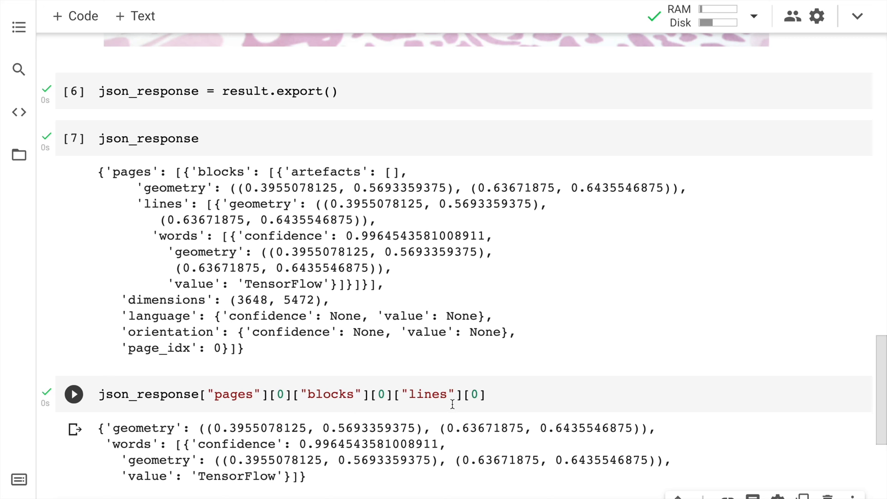
Drill into ["words"][0]["value"] to print just 'TensorFlow'
type("[\"w\"]")
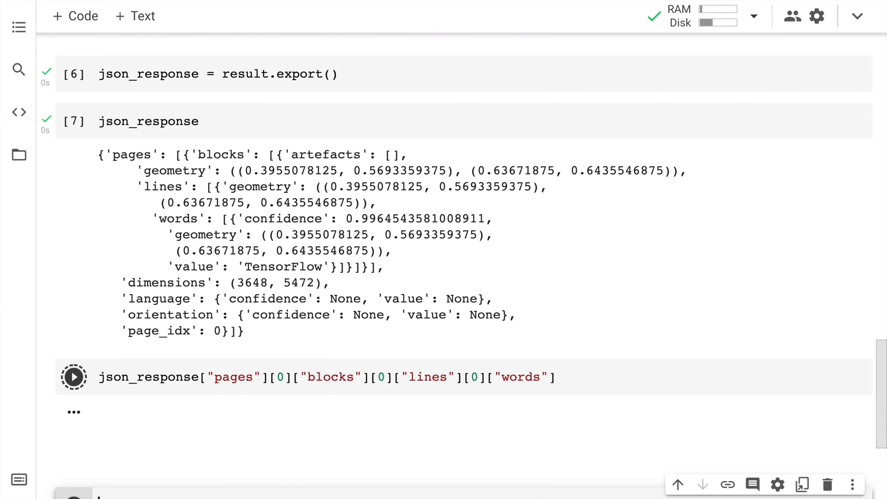
left_click(73, 377)
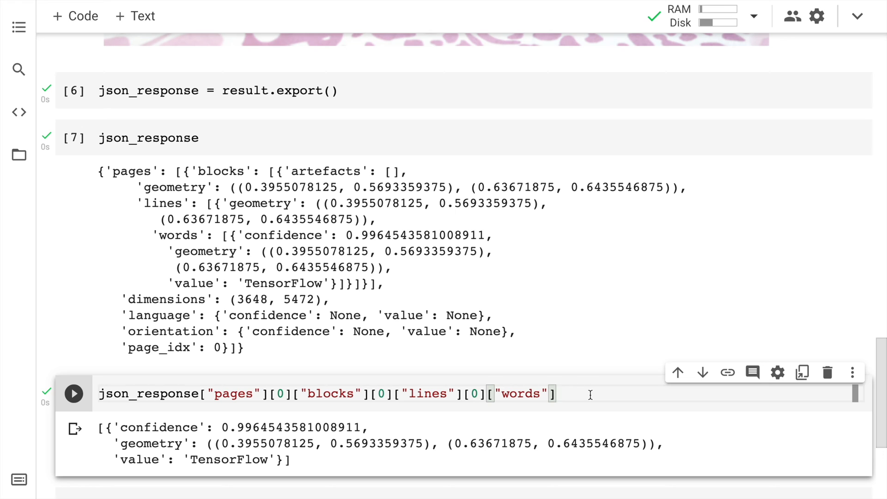
type("[0]")
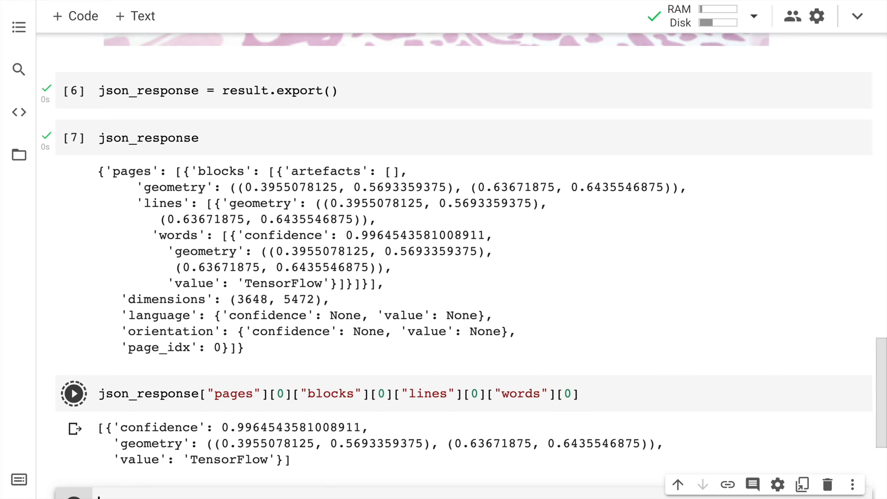
left_click(73, 393)
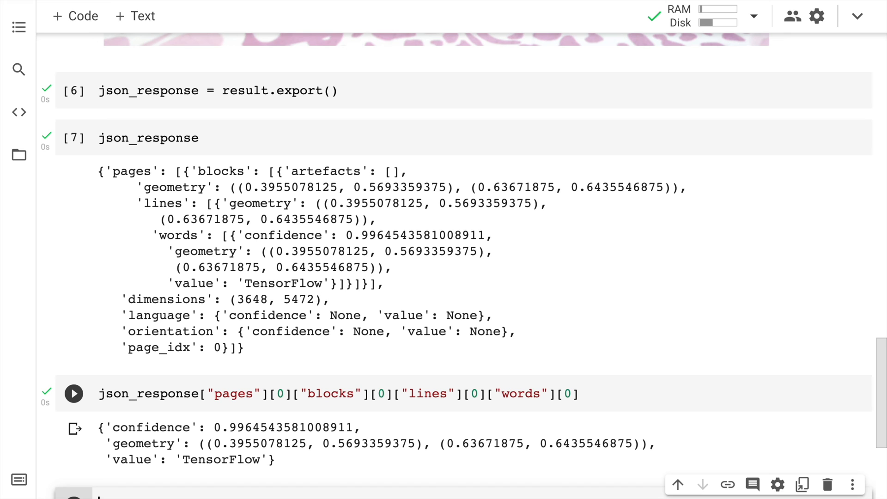
type("[\"value\"]")
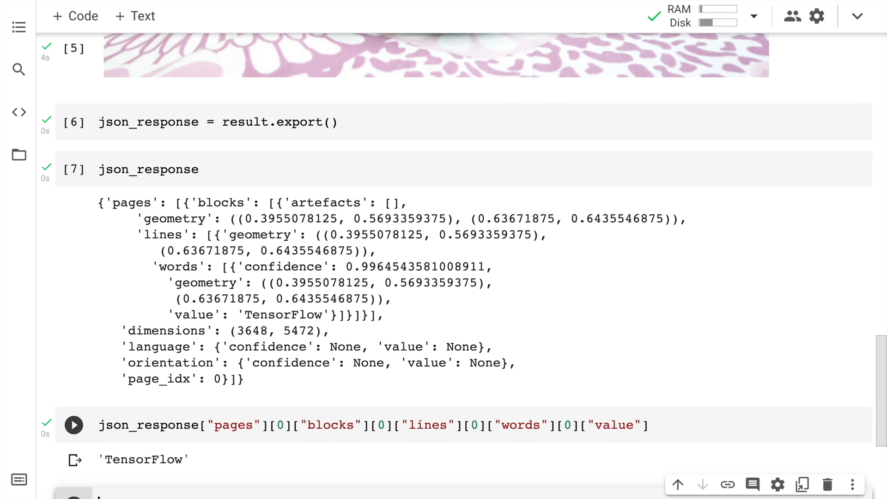
Rerun OCR on img2.jpeg and display the #BeatCOVID poster with detection boxes
scroll("down", 3)
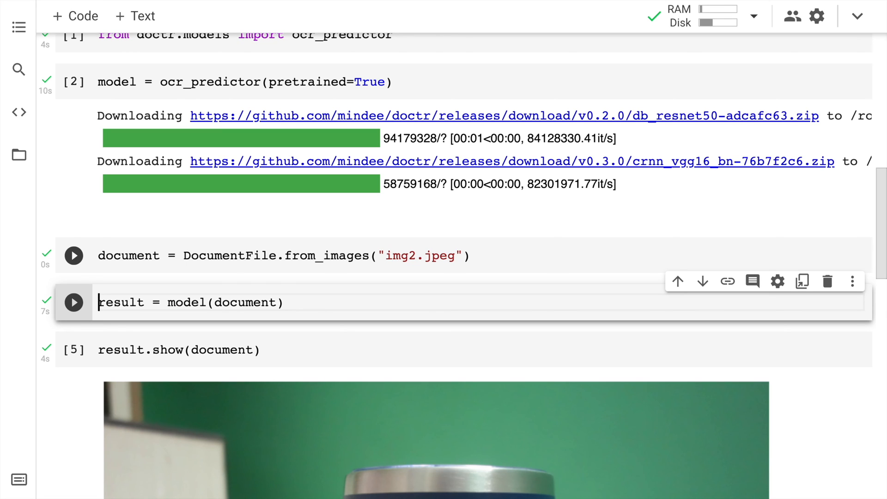
left_click(74, 302)
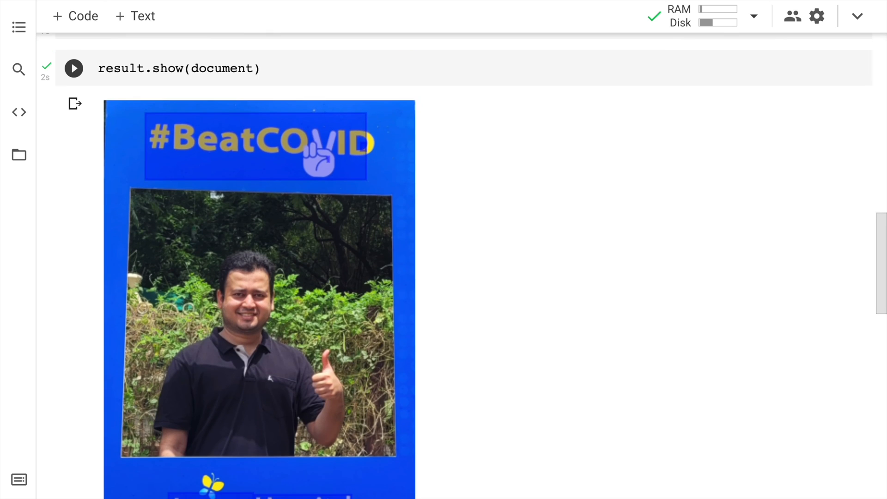
Scroll past the poster output to the regenerated export and printed json_response
scroll("down", 3)
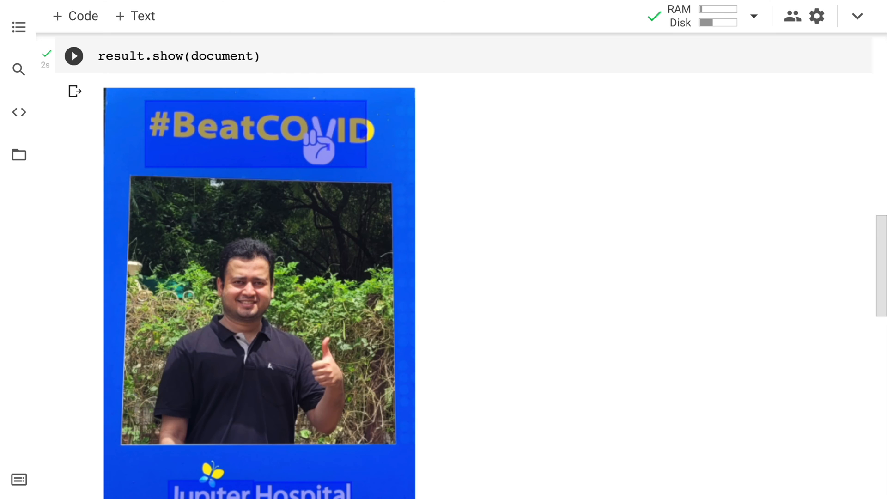
scroll("down", 3)
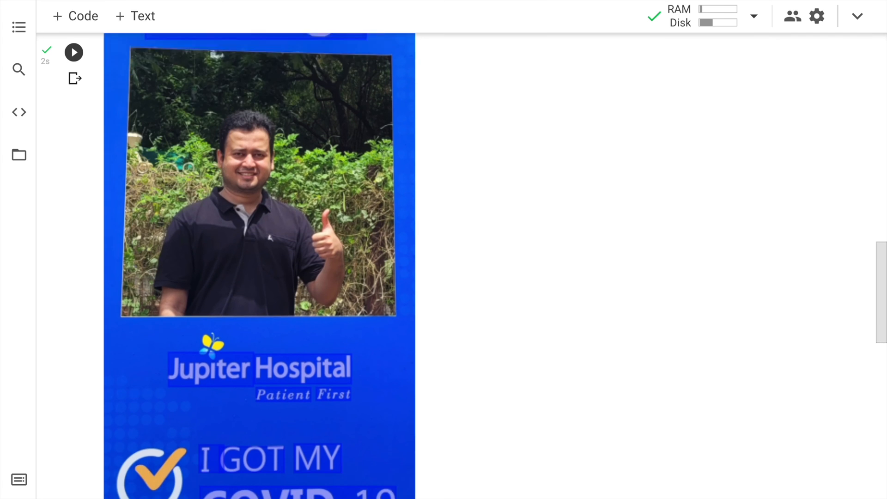
scroll("down", 3)
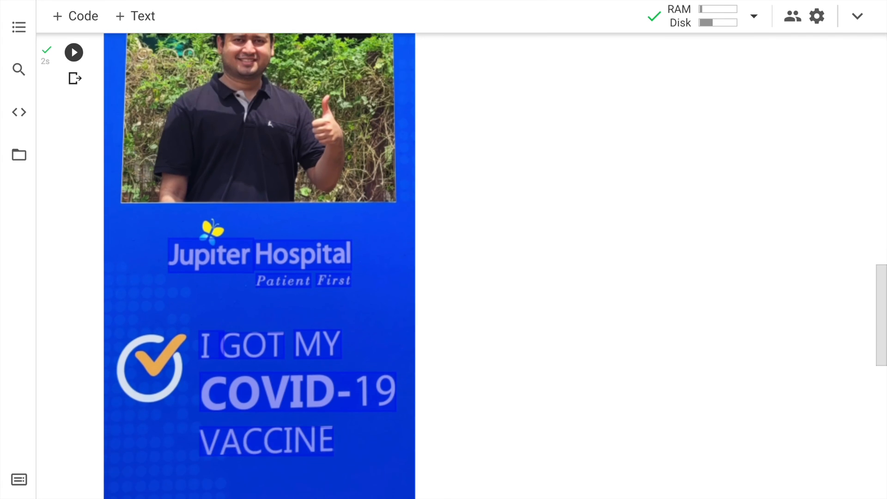
scroll("down", 3)
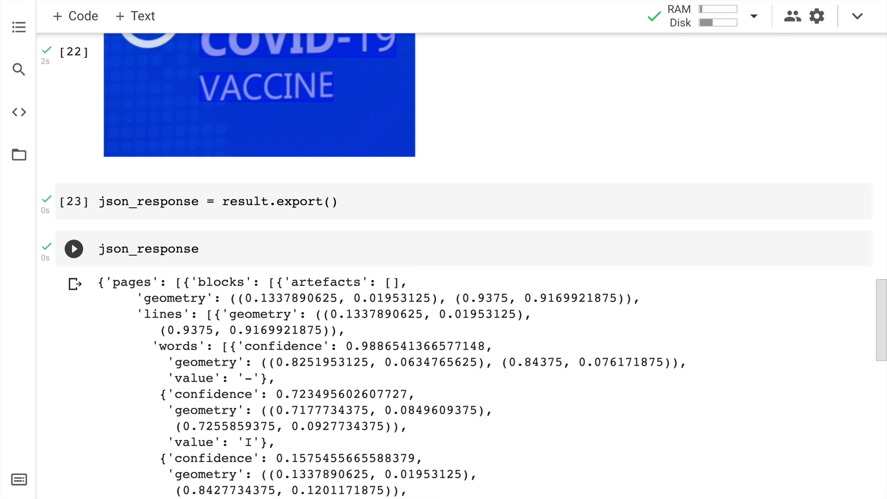
mouse_move(461, 299)
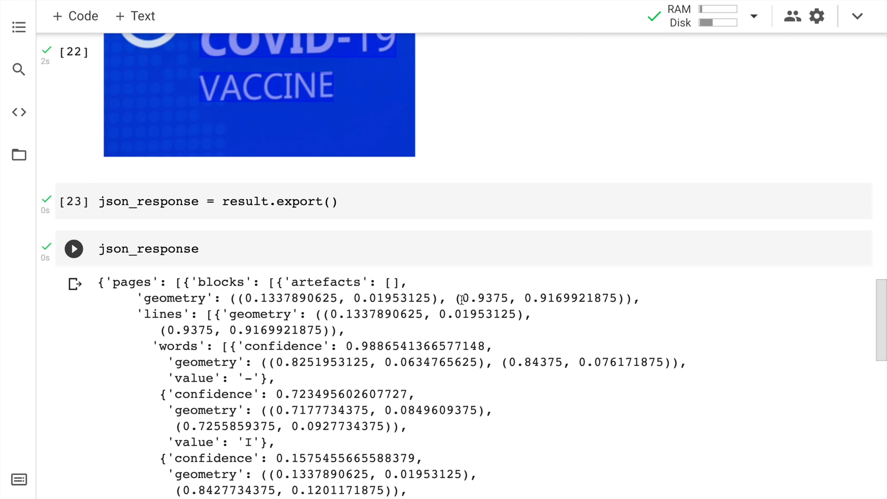
scroll("down", 3)
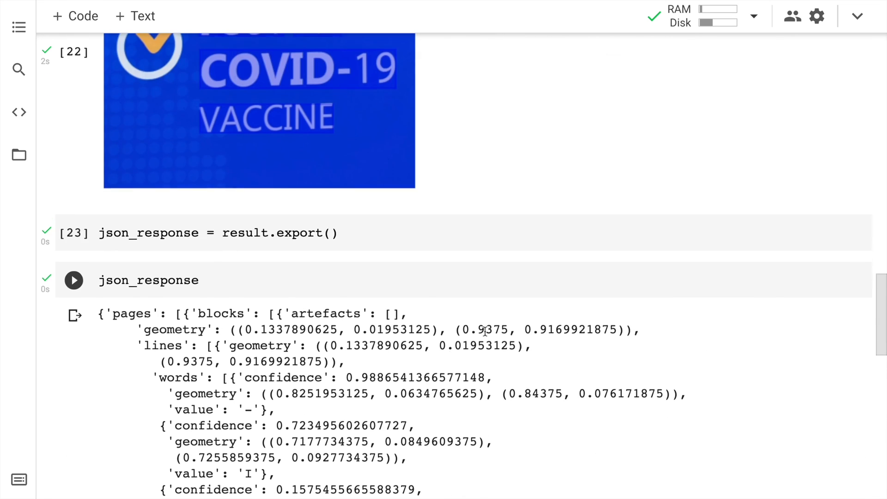
scroll("down", 3)
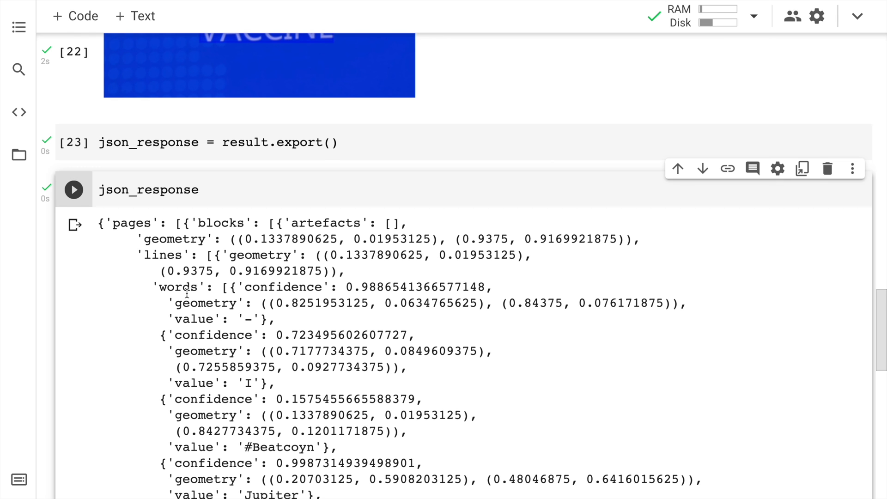
scroll("down", 3)
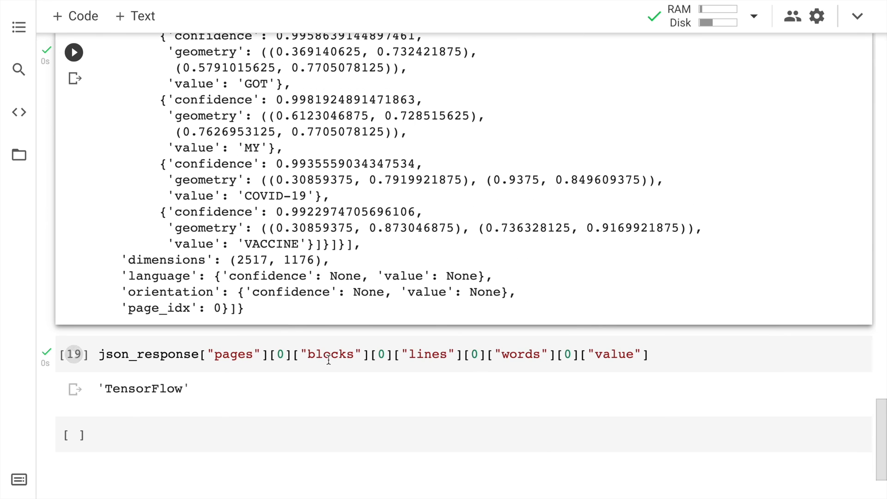
Drop [0]["value"] so the cell lists all poster words: '-', 'I', '#Beatcoyn', 'Jupiter'
left_click(564, 354)
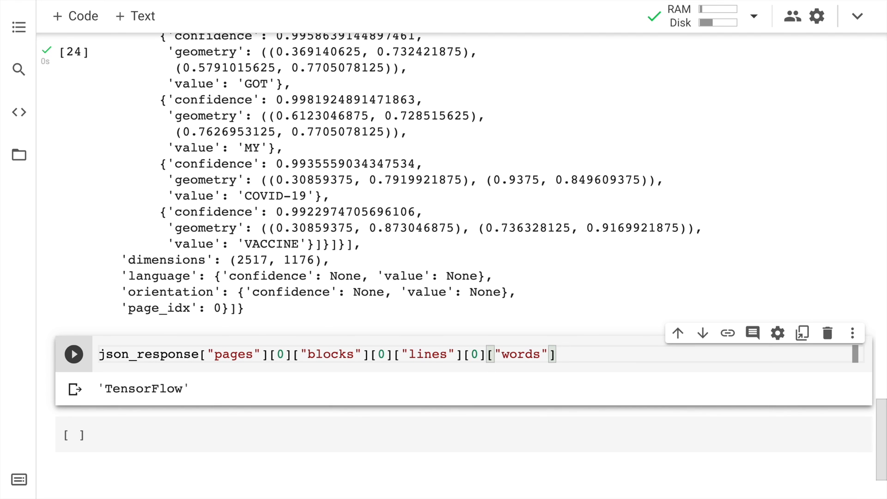
left_click(74, 354)
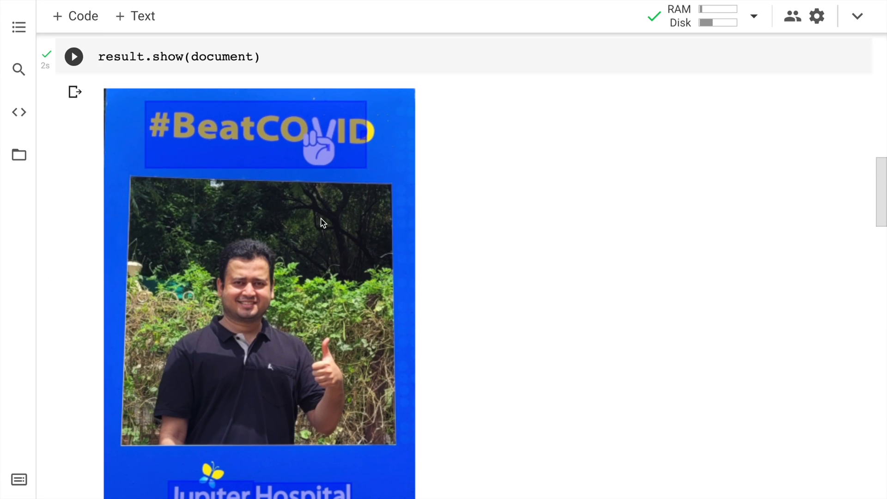
mouse_move(297, 131)
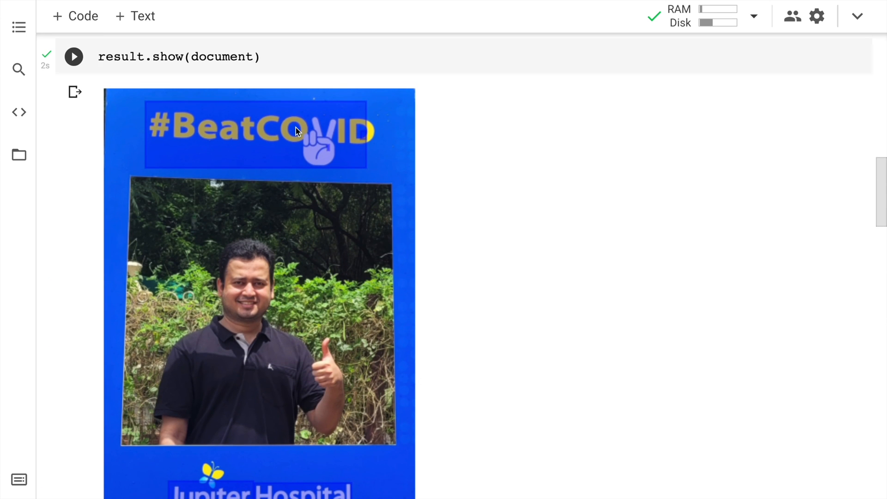
mouse_move(309, 164)
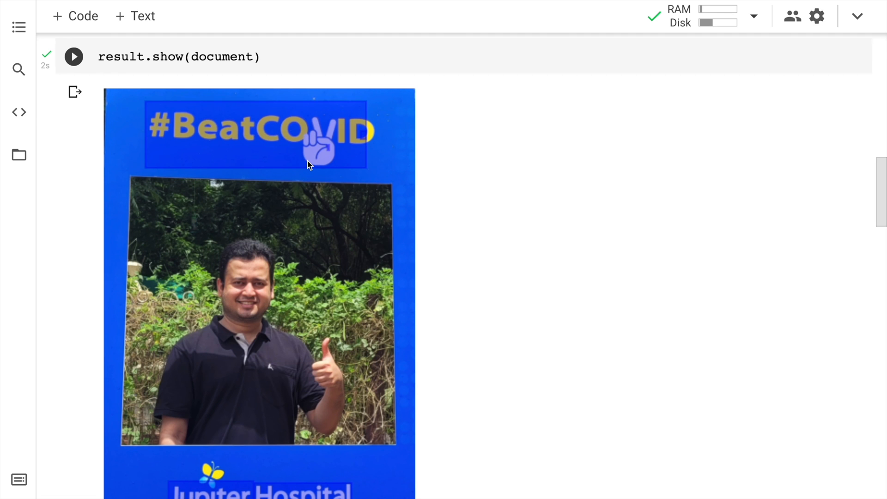
mouse_move(312, 126)
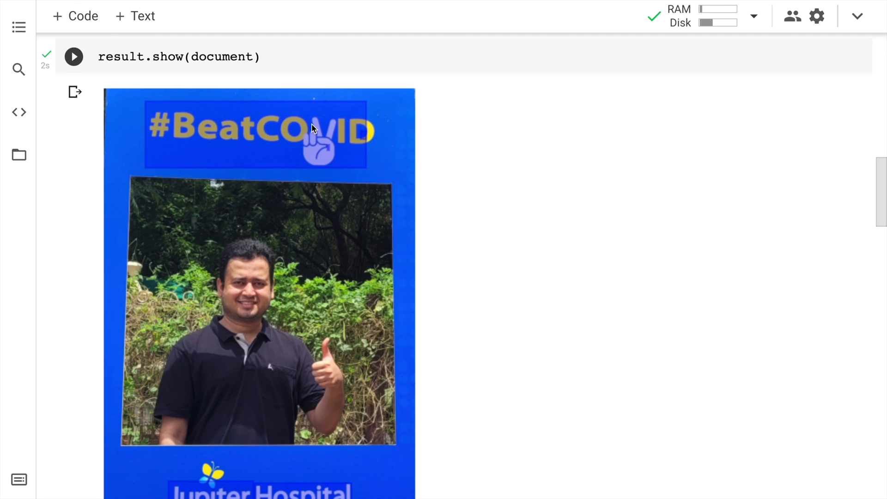
left_click(73, 51)
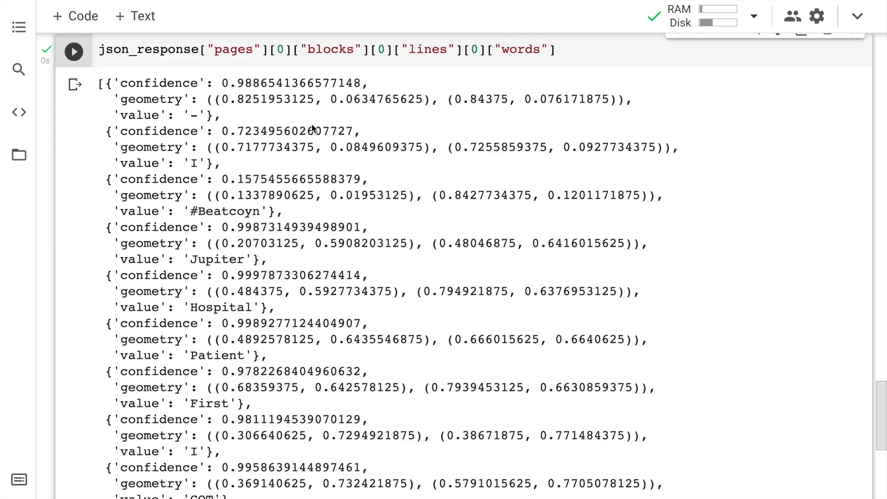
scroll("down", 3)
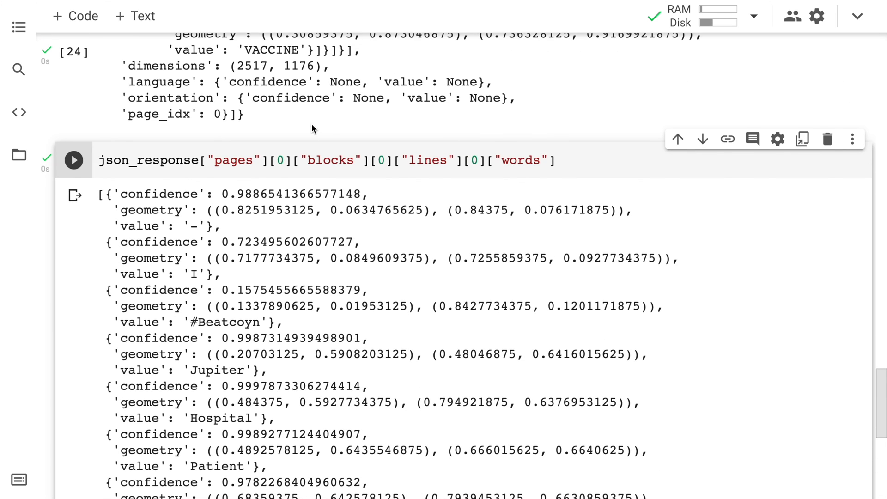
mouse_move(154, 205)
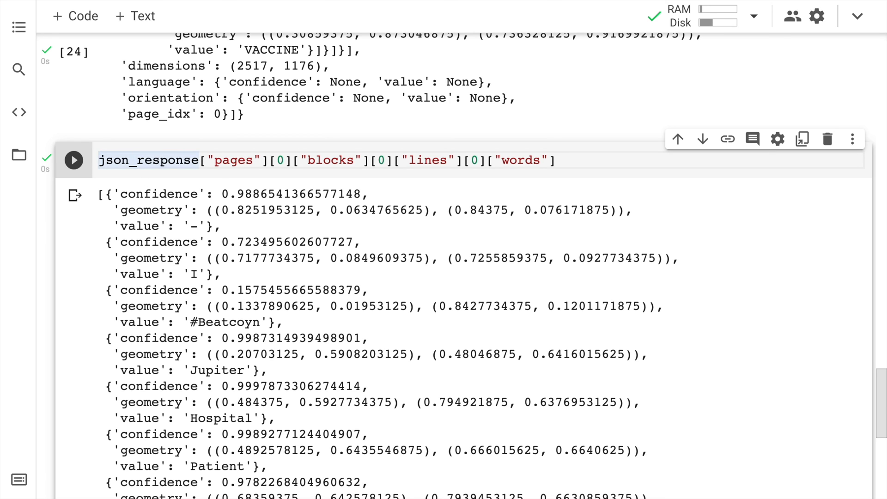
Rewrite the words cell as 'for words in …:' printing words["value"]
type("for words in")
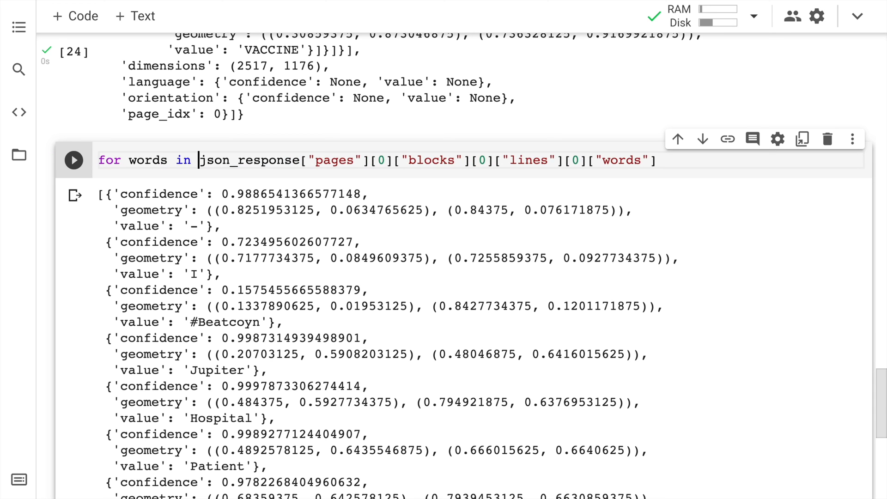
type(":")
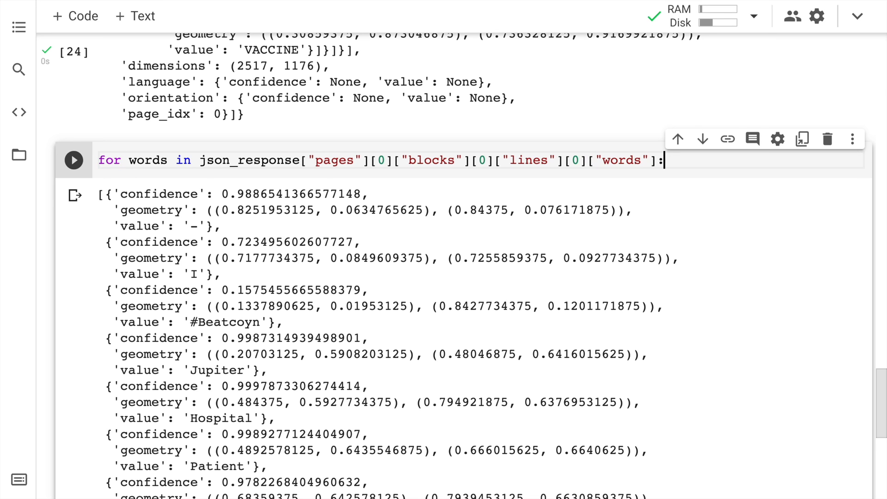
type("print(words[")
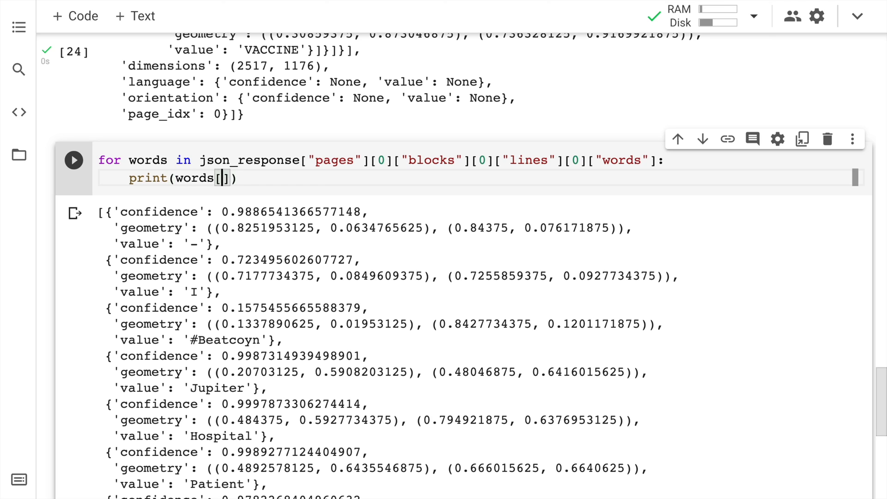
type("\"value\"")
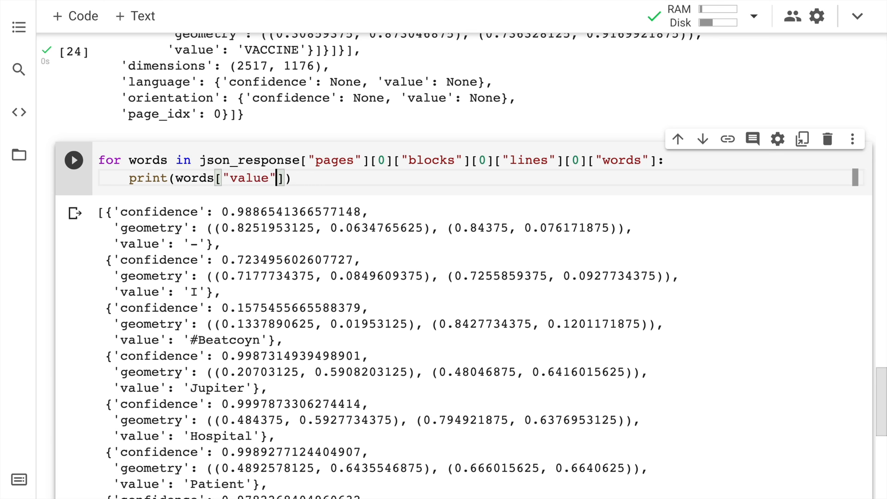